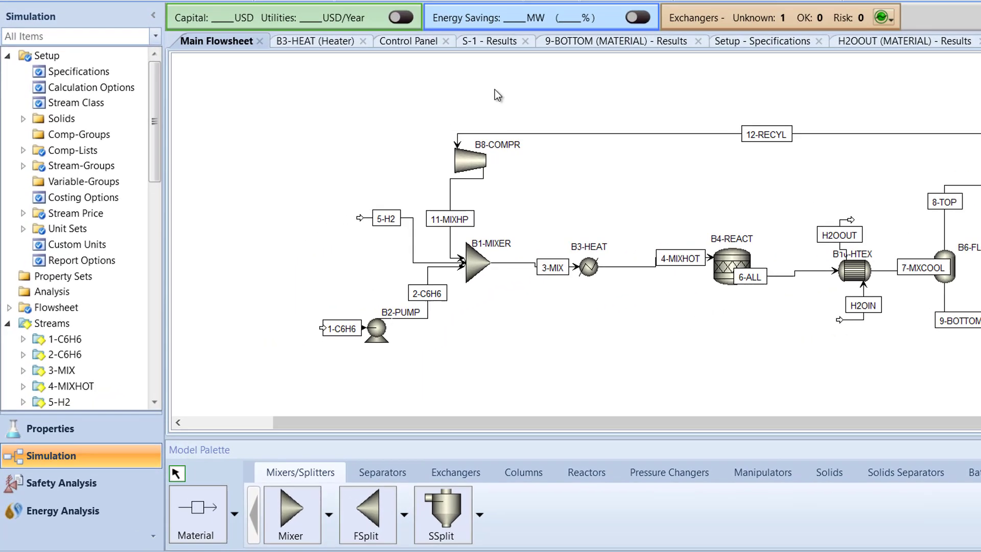
Scroll the navigation tree past stream 5-H2's input toward Flowsheeting Options
{"action": "scroll", "scroll_direction": "down", "scroll_amount": 3}
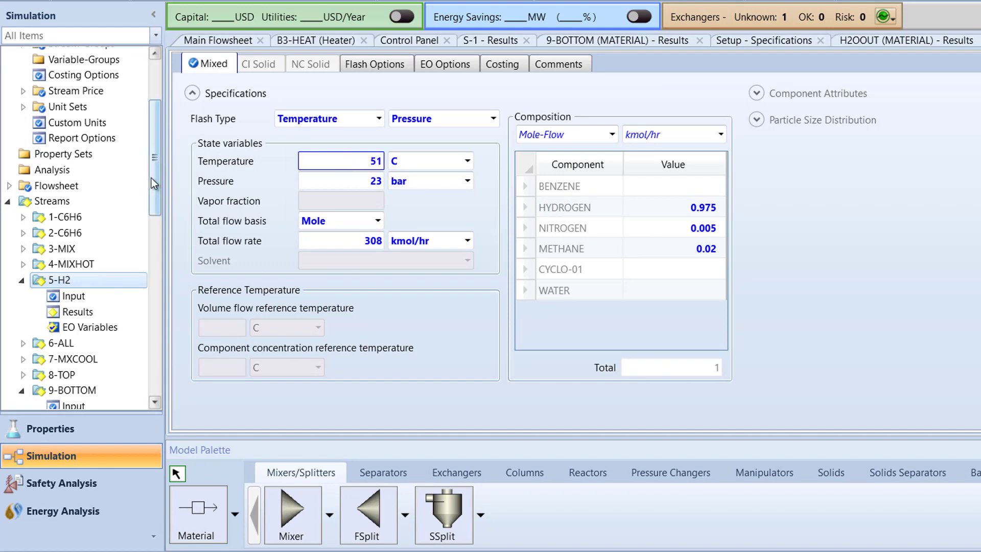
{"action": "scroll", "scroll_direction": "down", "scroll_amount": 3}
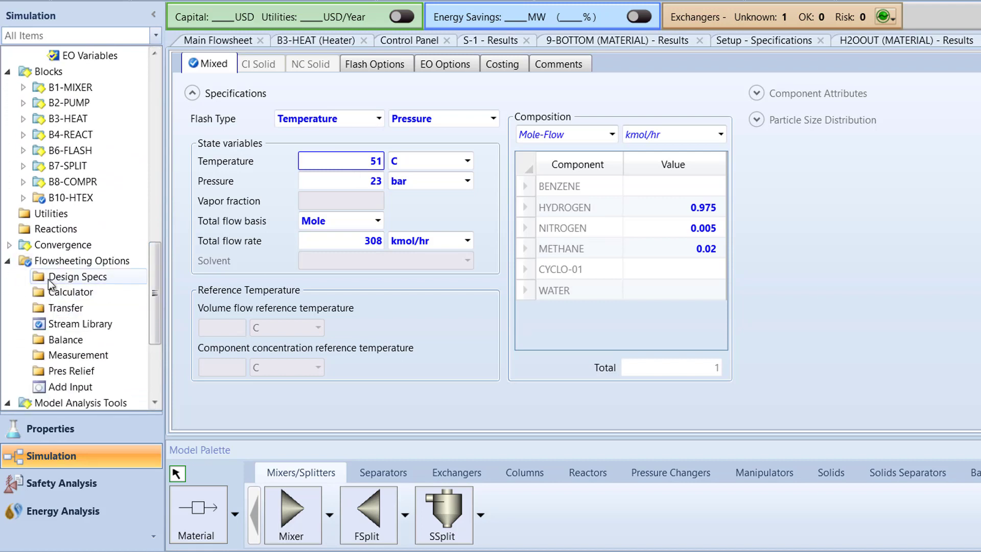
Create a new Calculator block with the ID C-TNEW
{"action": "left_click", "coordinate": [70, 293]}
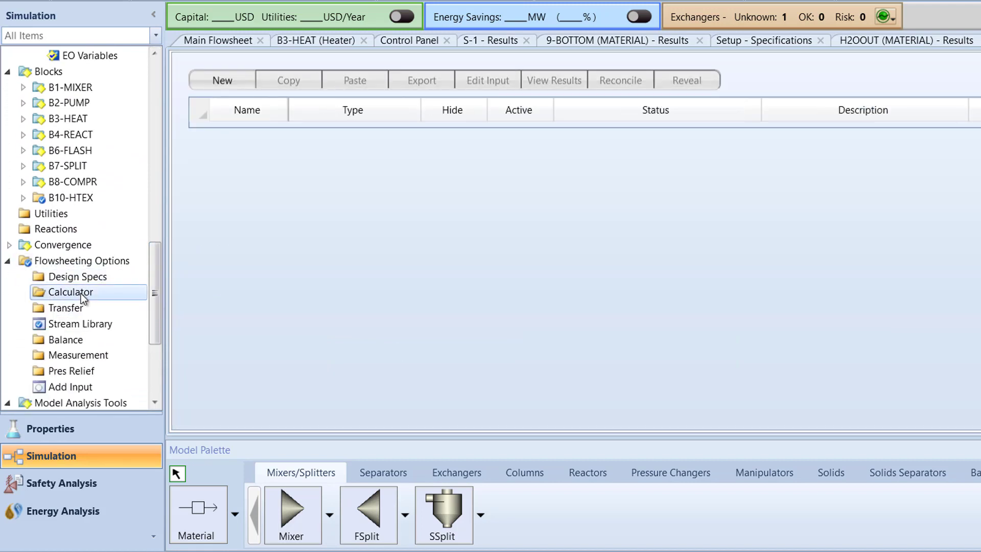
{"action": "left_click", "coordinate": [222, 80]}
{"action": "type", "text": "C-T"}
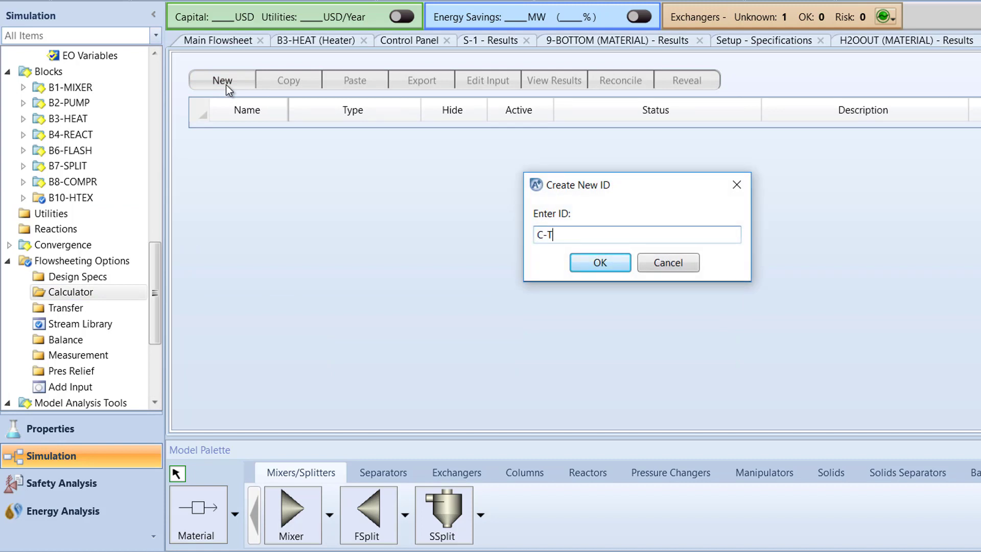
{"action": "type", "text": "NEW"}
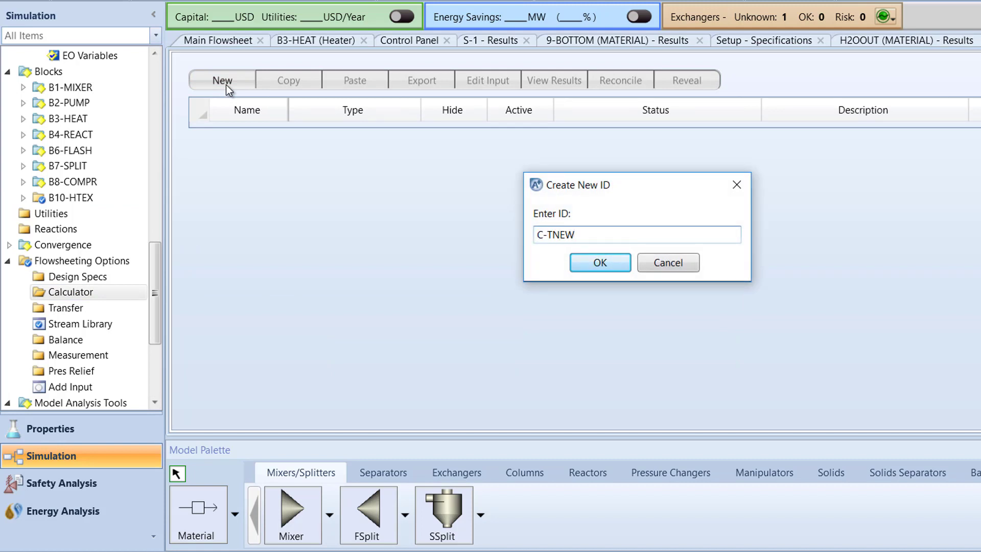
{"action": "left_click", "coordinate": [598, 263]}
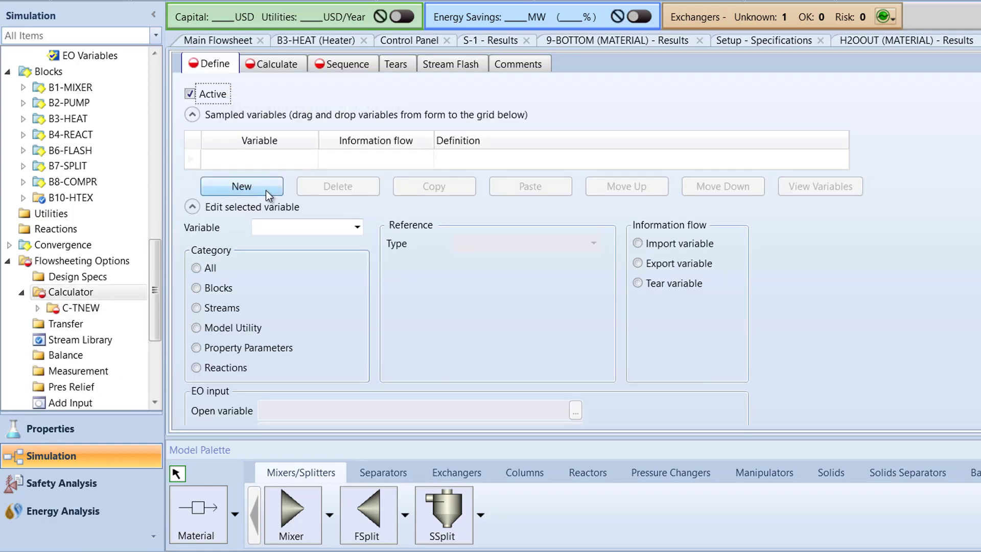
Add a new sampled variable named T5 to C-TNEW
{"action": "left_click", "coordinate": [242, 187]}
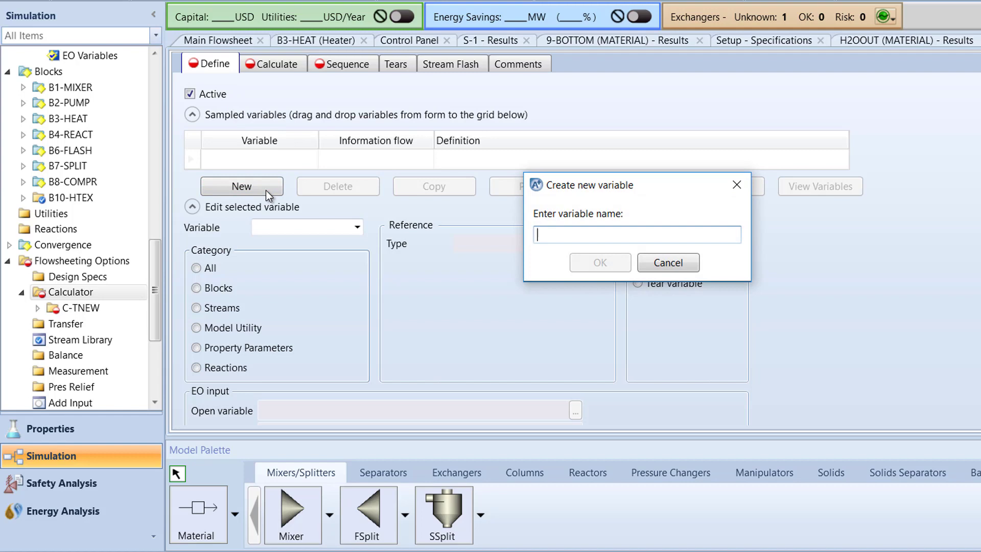
{"action": "type", "text": "T5"}
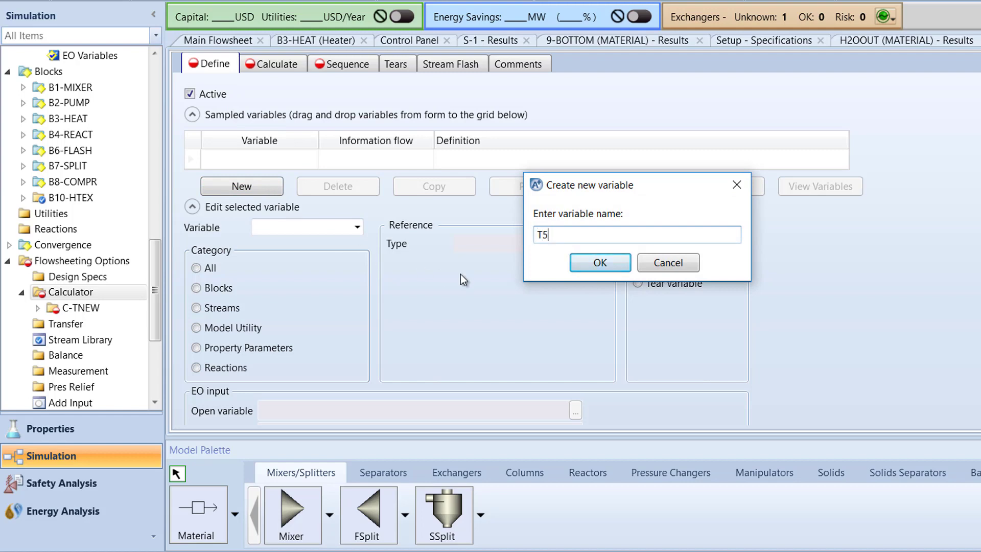
{"action": "left_click", "coordinate": [599, 261]}
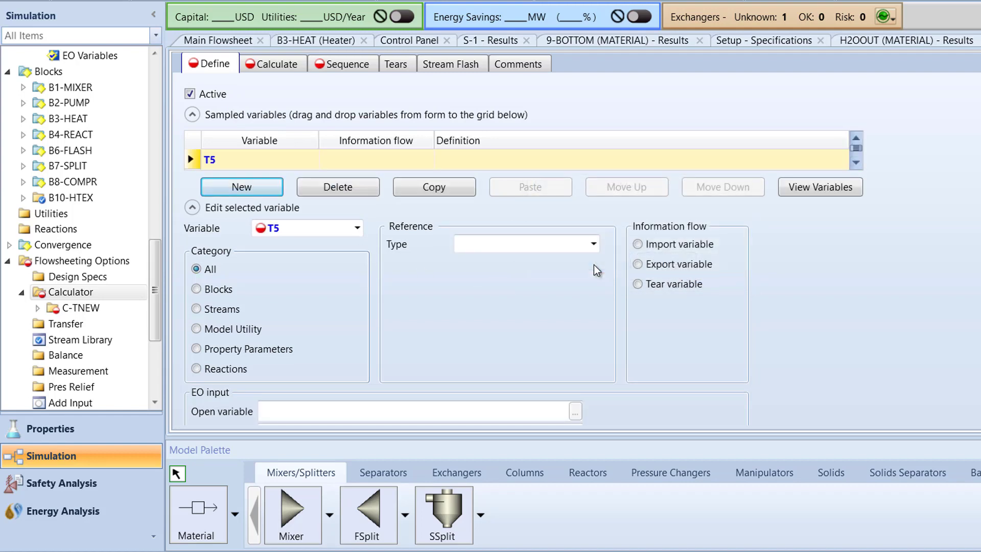
Define T5 as a Stream-Var: the temperature (TEMP) of stream 5-H2
{"action": "left_click", "coordinate": [592, 243]}
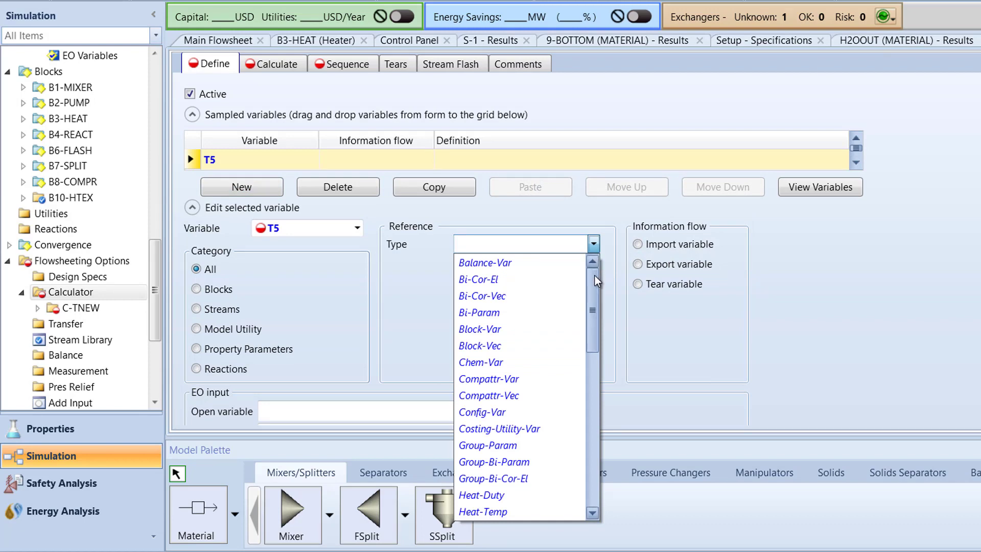
{"action": "scroll", "scroll_direction": "down", "scroll_amount": 3}
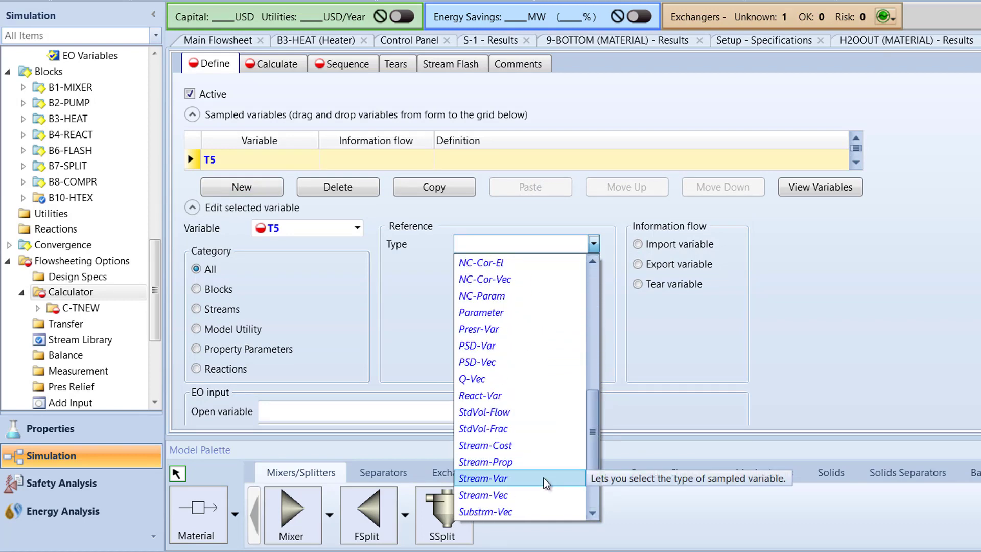
{"action": "left_click", "coordinate": [482, 479]}
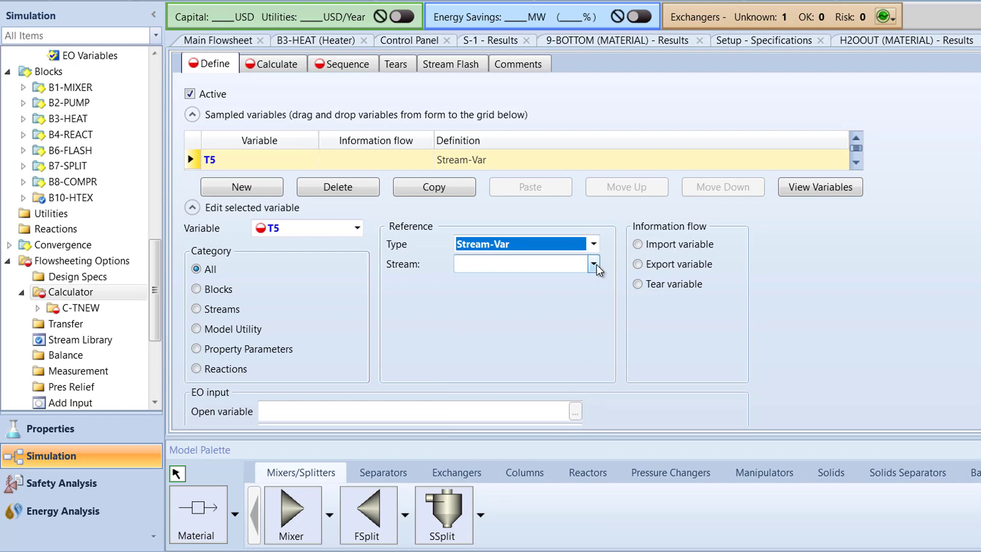
{"action": "left_click", "coordinate": [593, 264]}
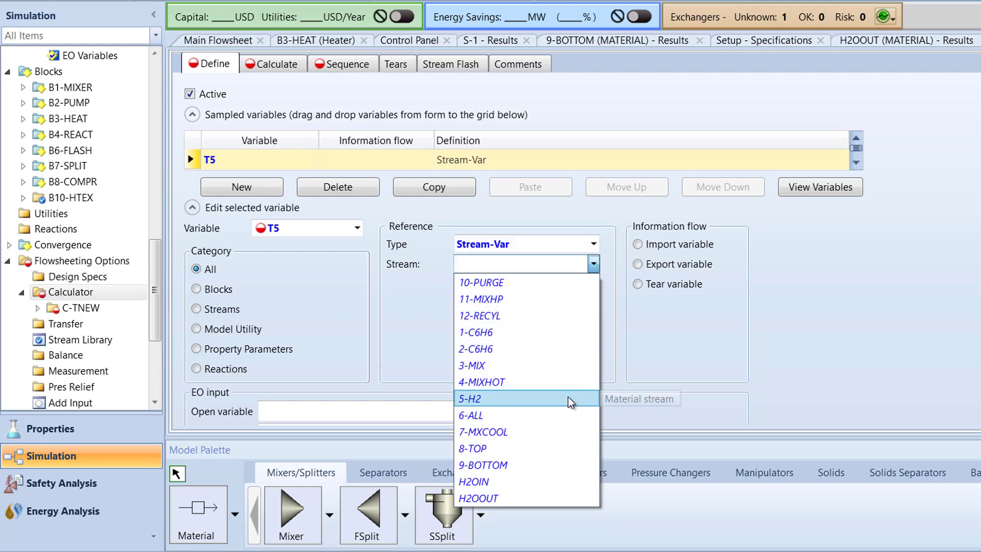
{"action": "left_click", "coordinate": [470, 398]}
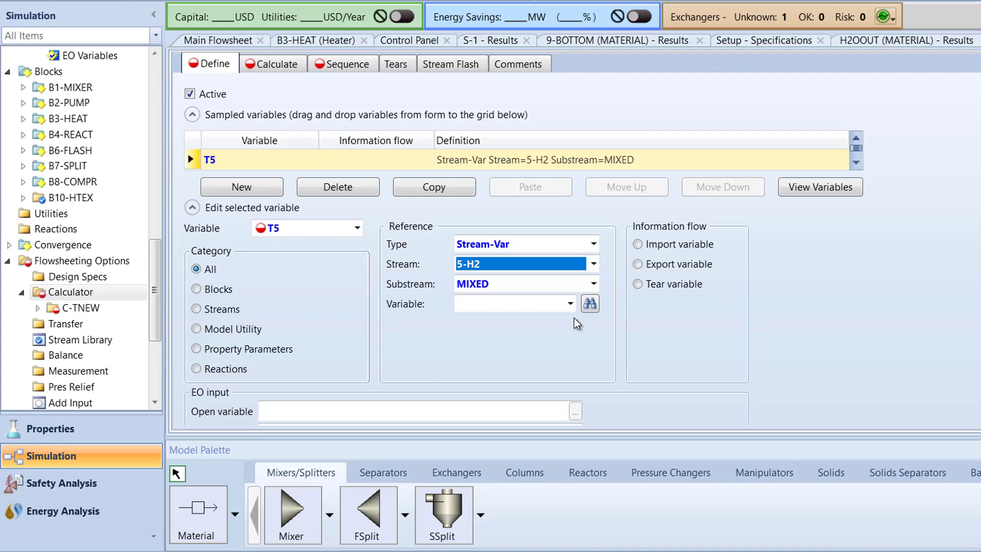
{"action": "left_click", "coordinate": [569, 303]}
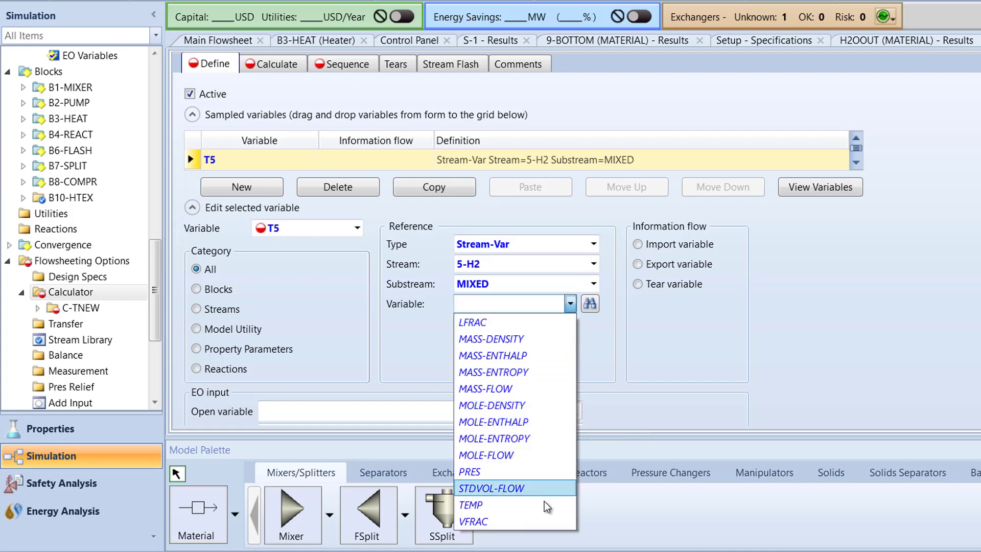
{"action": "left_click", "coordinate": [470, 505]}
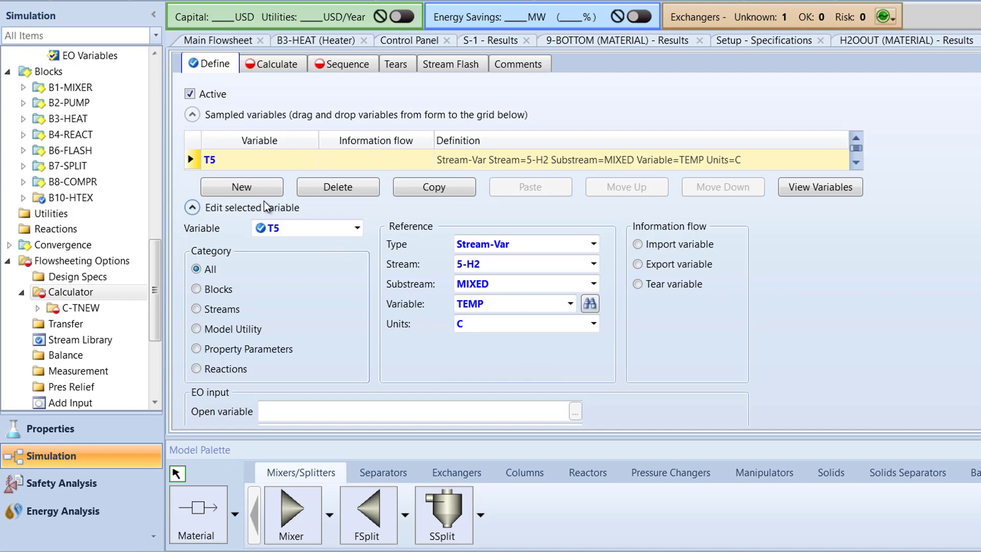
Add a second sampled variable named TB10COOL
{"action": "left_click", "coordinate": [241, 186]}
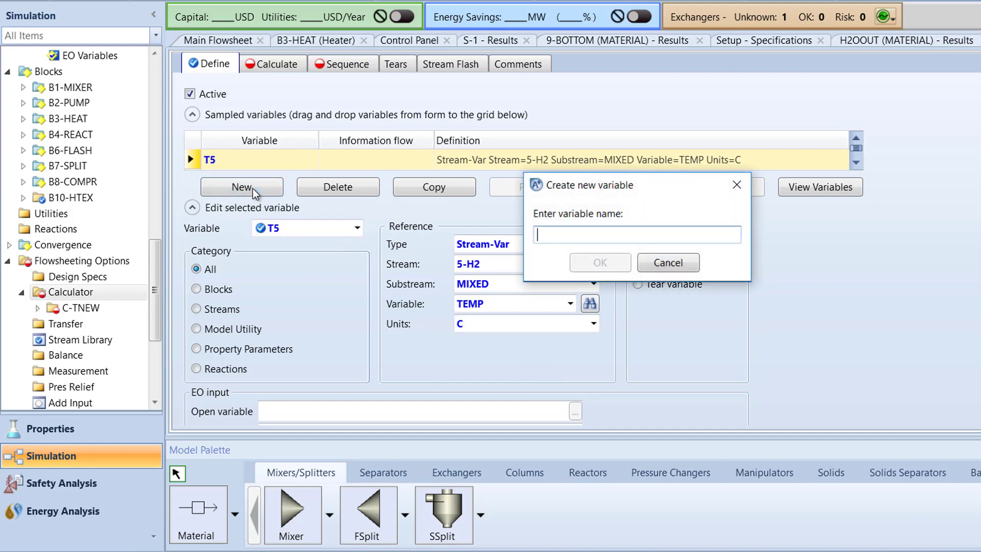
{"action": "type", "text": "TB10COOL"}
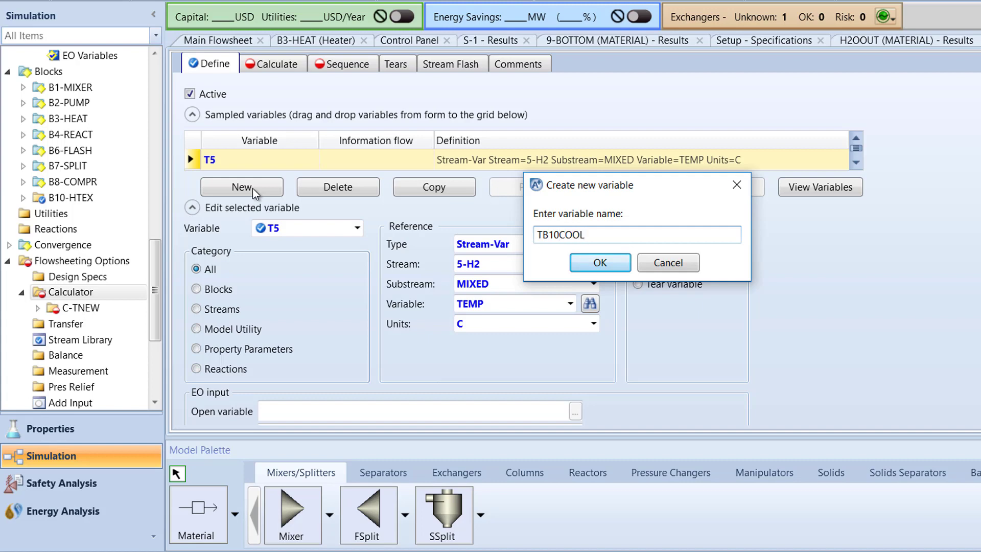
{"action": "left_click", "coordinate": [599, 263]}
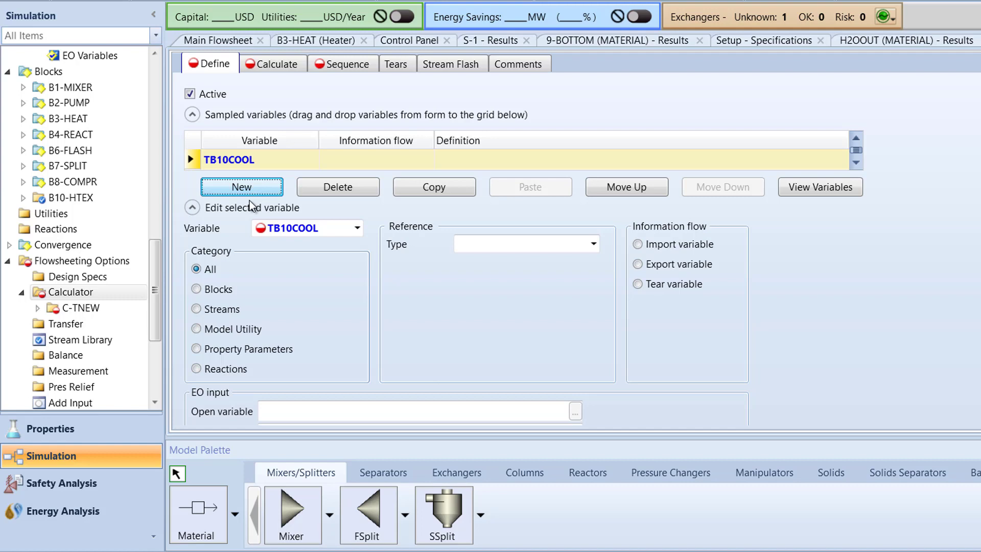
Define TB10COOL as a Block-Var: the T-HOT temperature of block B10-HTEX
{"action": "left_click", "coordinate": [197, 289]}
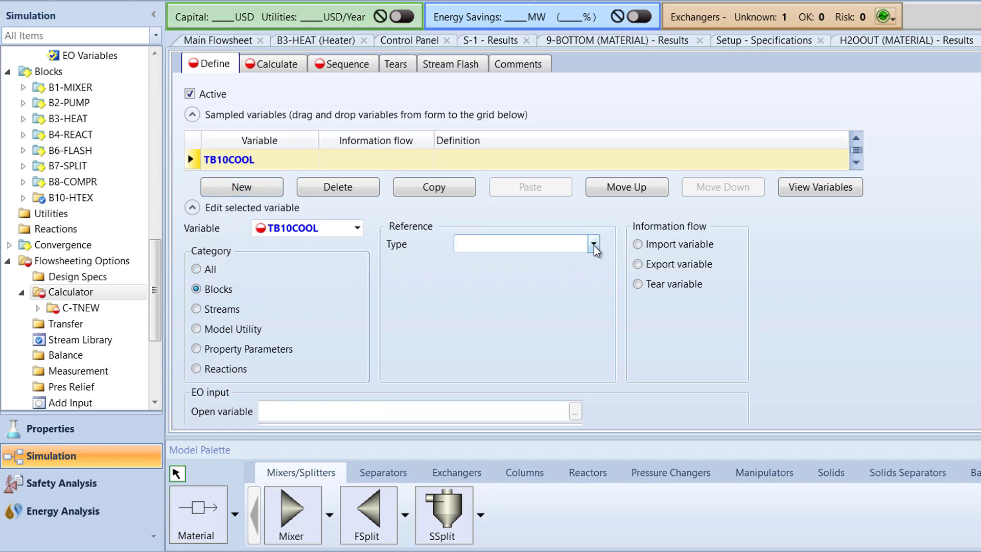
{"action": "left_click", "coordinate": [593, 244]}
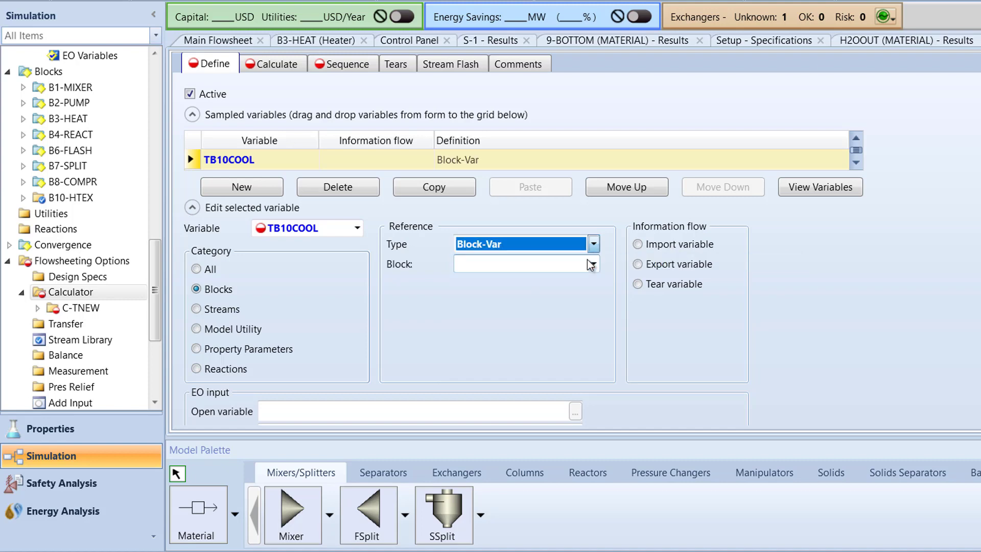
{"action": "mouse_move", "coordinate": [593, 263]}
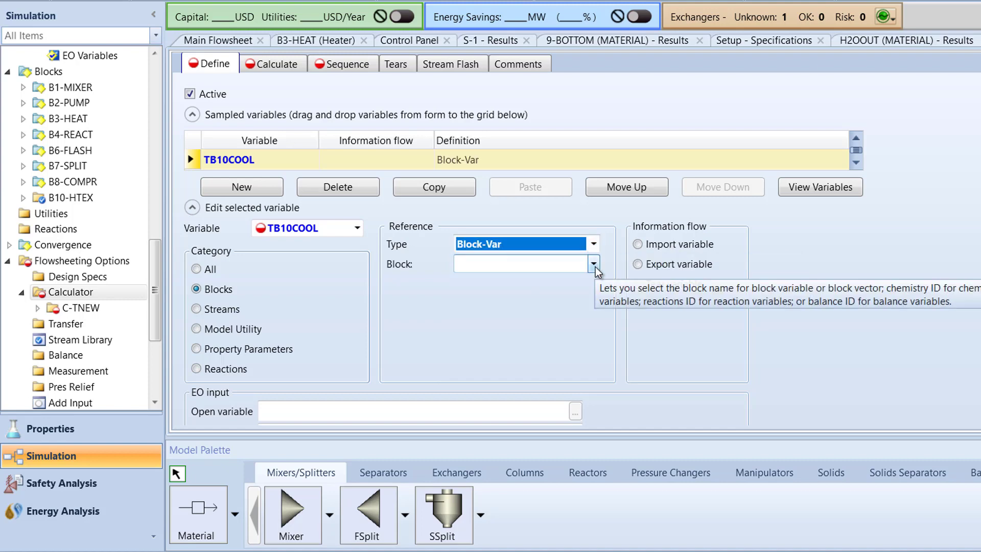
{"action": "left_click", "coordinate": [593, 264]}
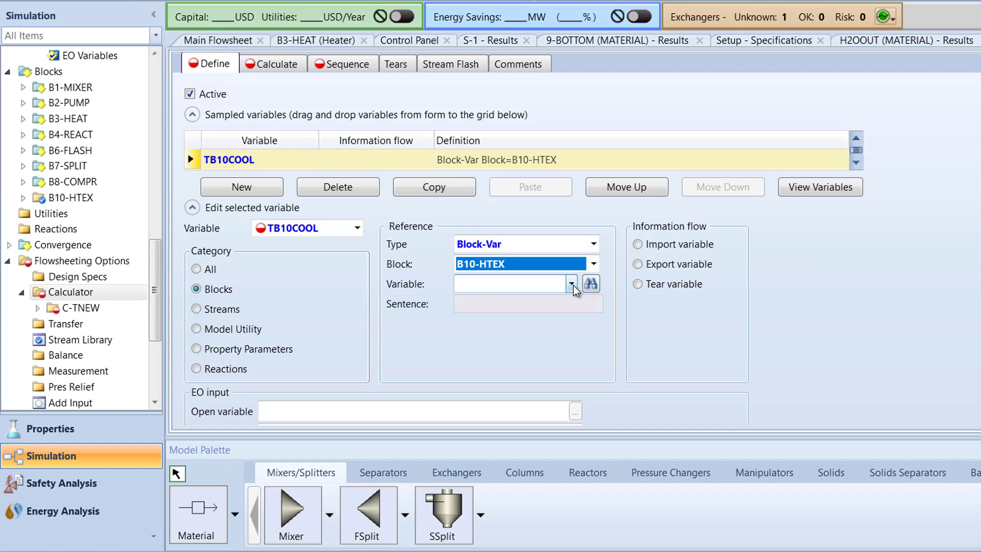
{"action": "left_click", "coordinate": [571, 283]}
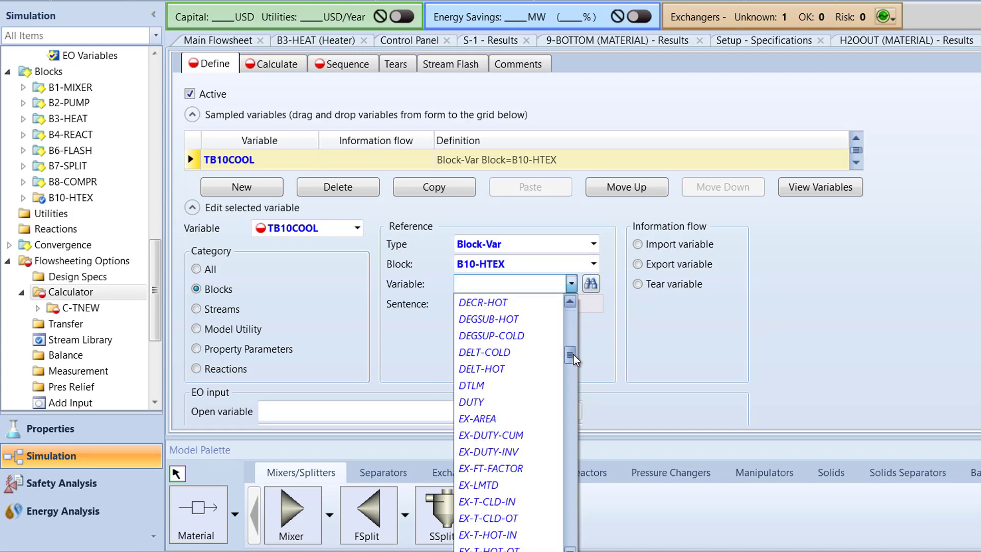
{"action": "scroll", "scroll_direction": "down", "scroll_amount": 3}
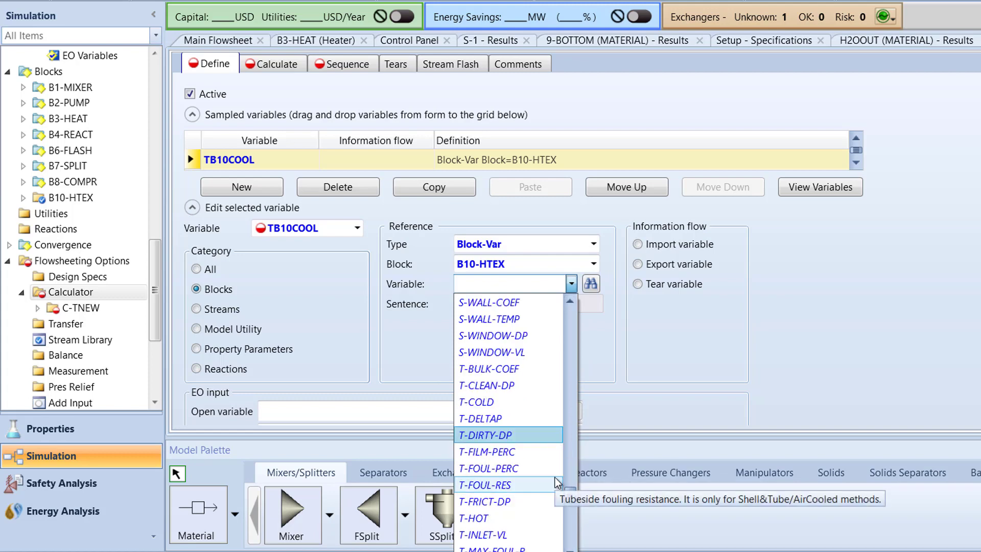
{"action": "left_click", "coordinate": [472, 519]}
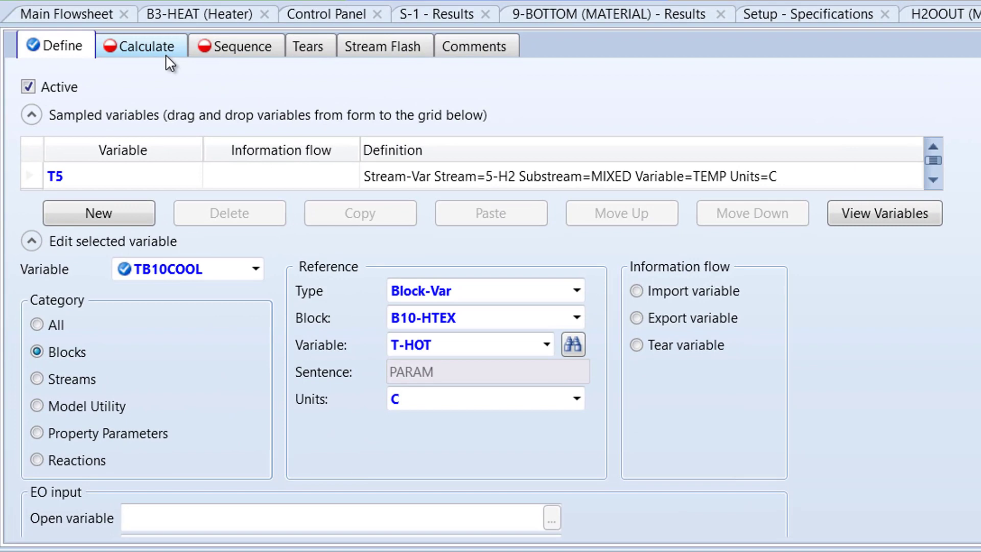
Enter the Fortran statement TB10COOL = T5 + 1 on the Calculate sheet
{"action": "left_click", "coordinate": [141, 46]}
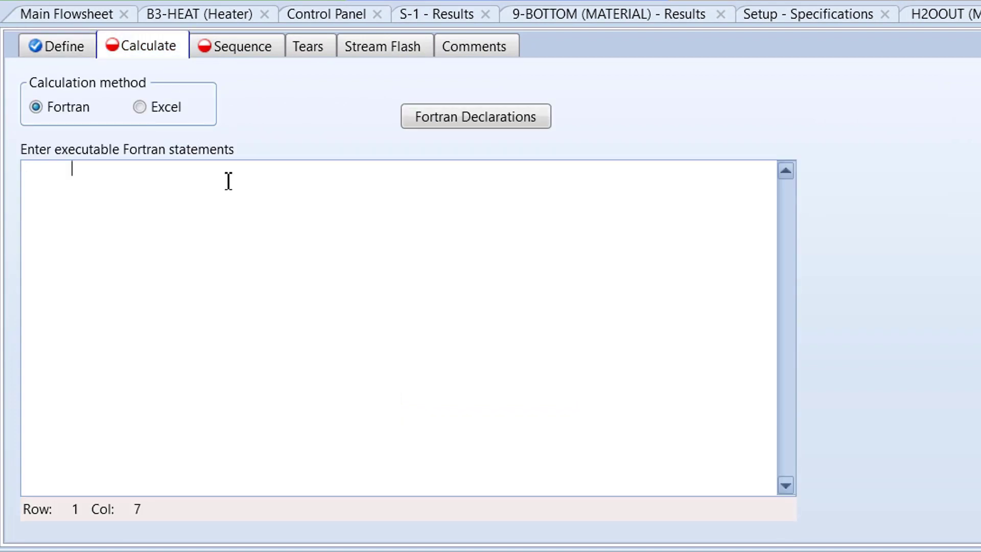
{"action": "type", "text": "TB"}
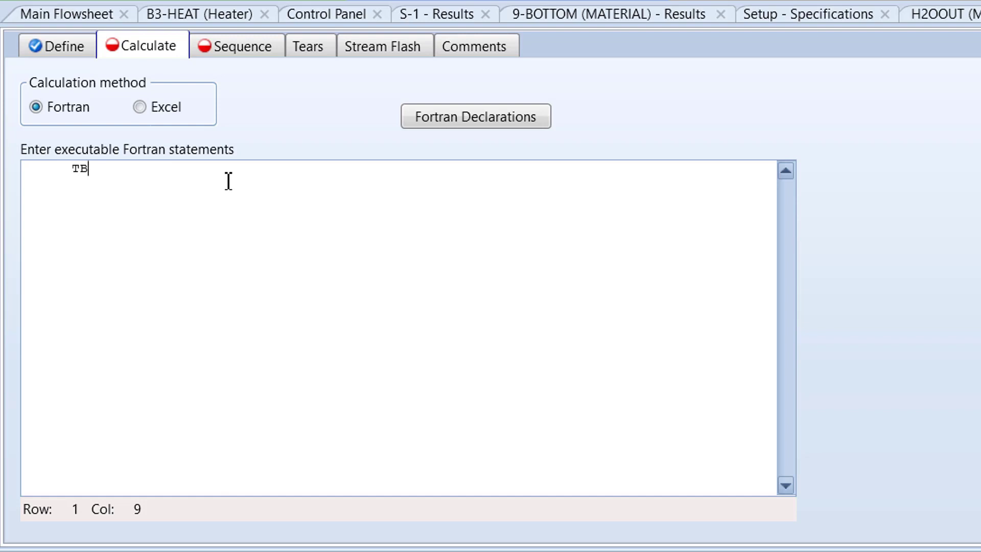
{"action": "type", "text": "10COOL"}
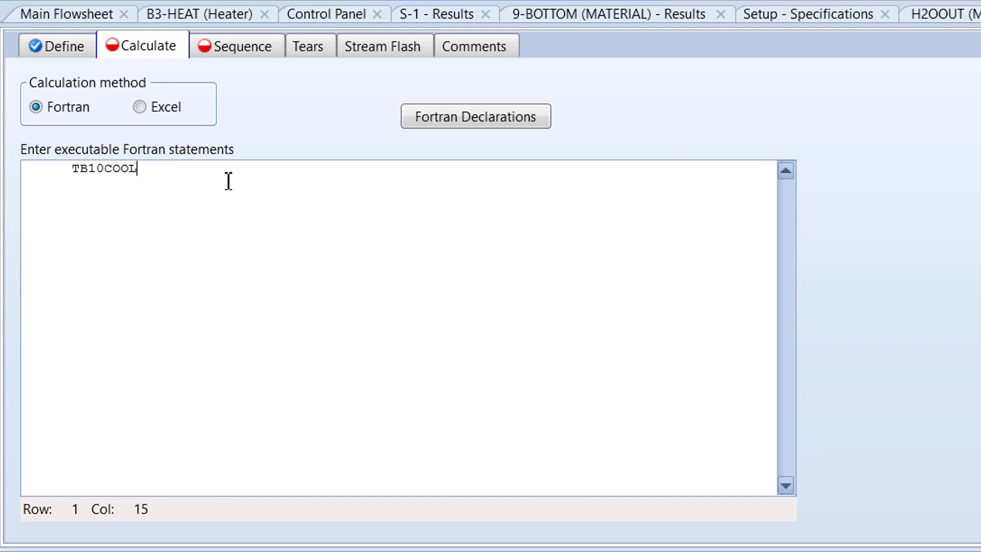
{"action": "type", "text": "="}
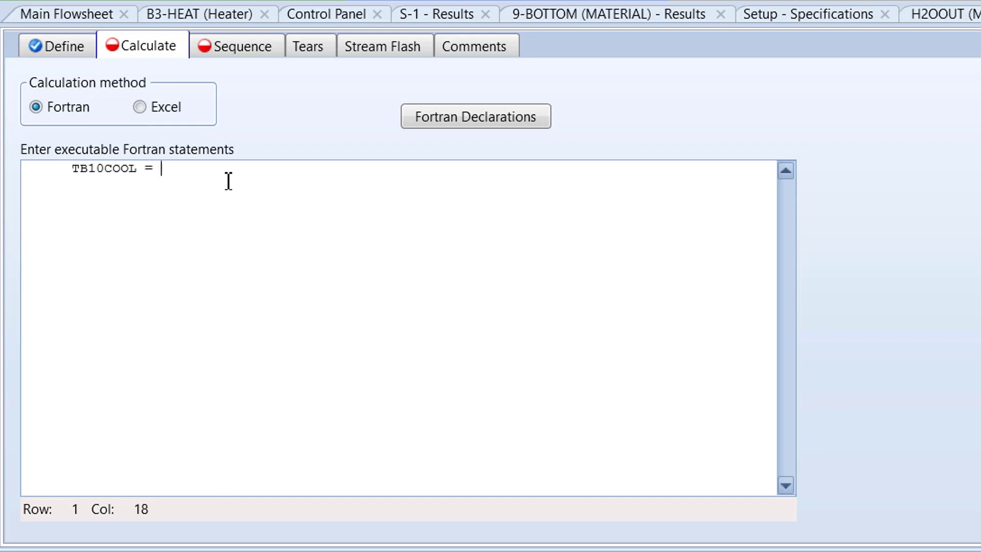
{"action": "type", "text": "T5"}
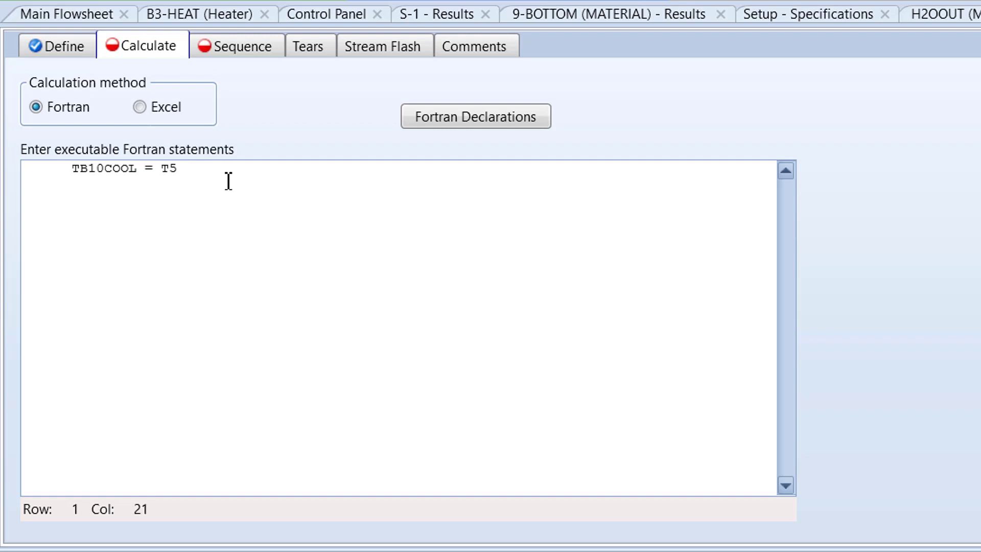
{"action": "type", "text": "+ 1"}
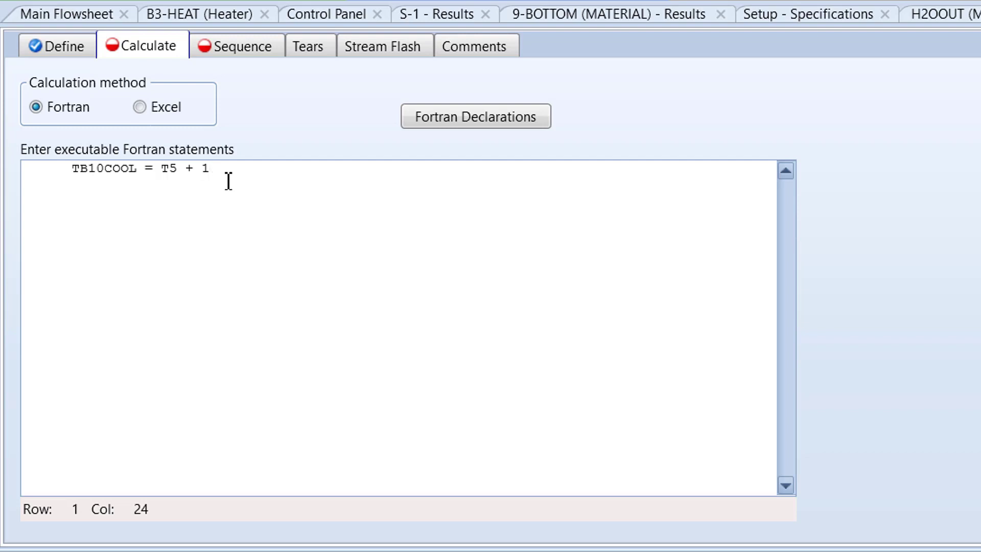
{"action": "mouse_move", "coordinate": [186, 107]}
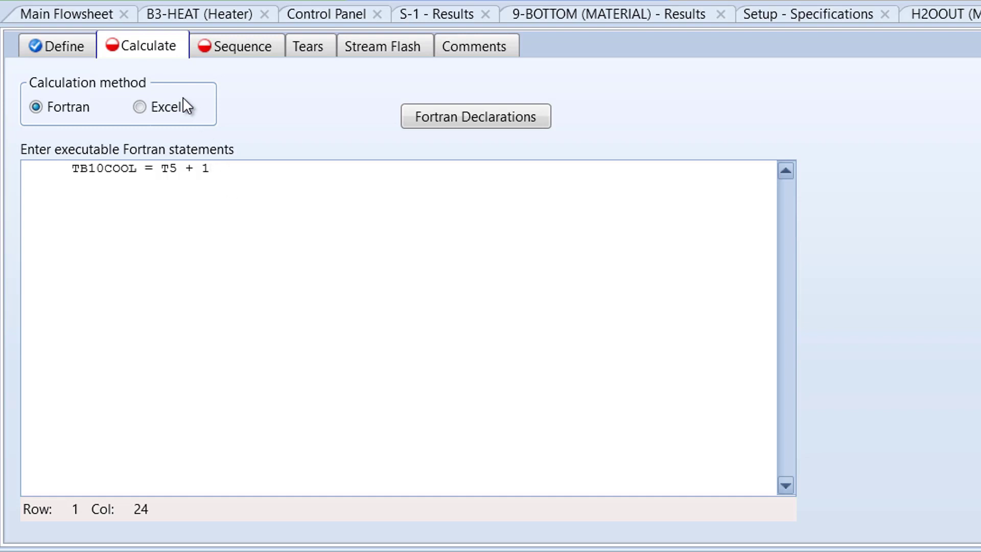
Set T5 as import and TB10COOL as export in the sequence, then run the simulation
{"action": "left_click", "coordinate": [237, 45]}
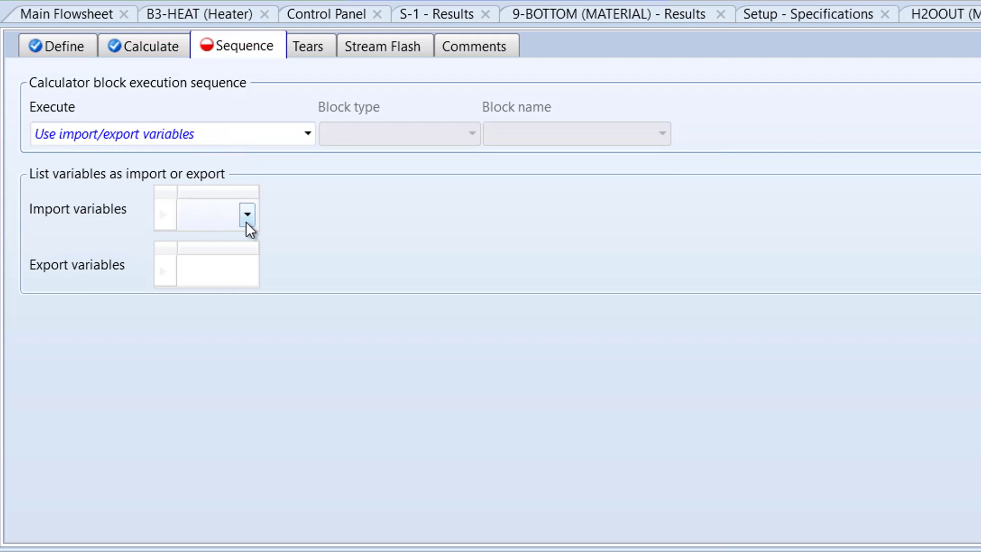
{"action": "left_click", "coordinate": [246, 214]}
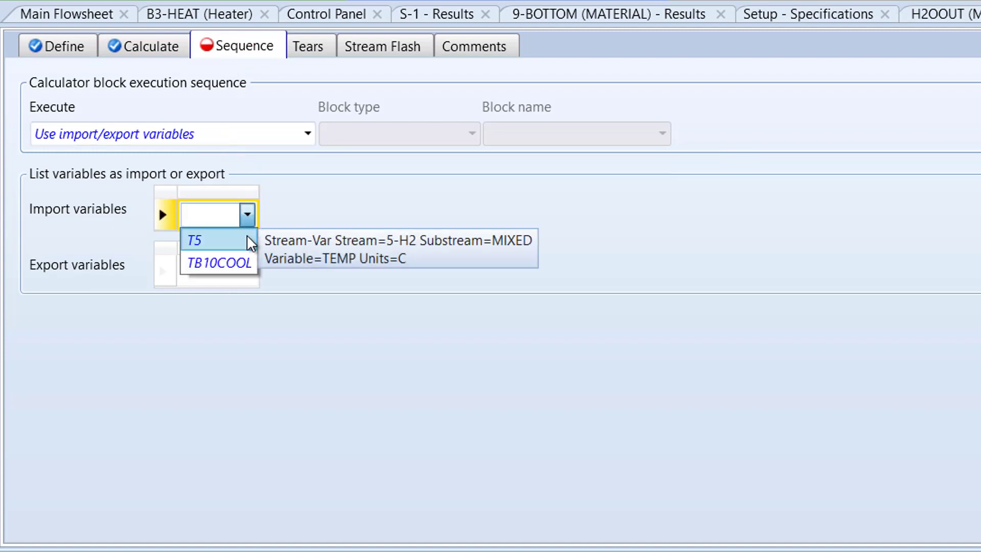
{"action": "left_click", "coordinate": [194, 239]}
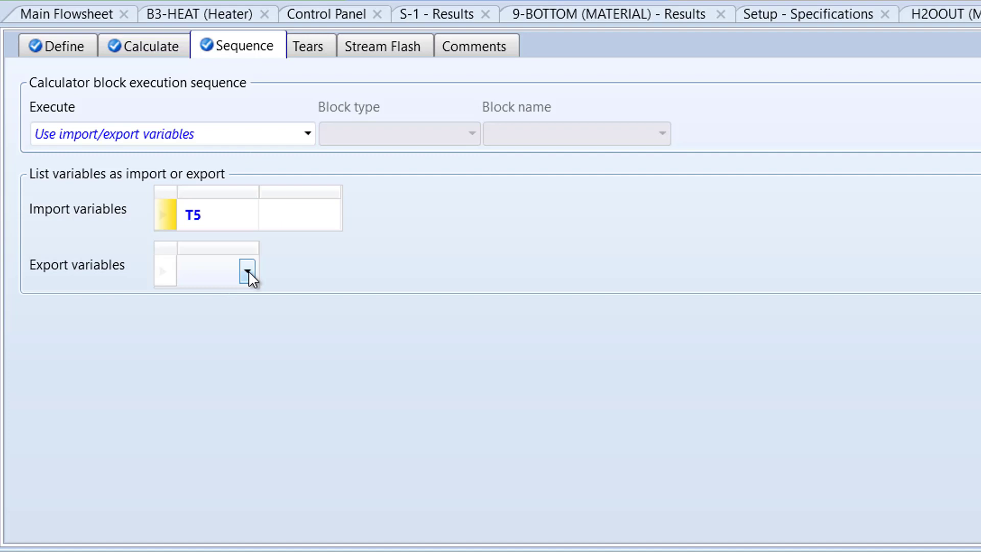
{"action": "left_click", "coordinate": [247, 271]}
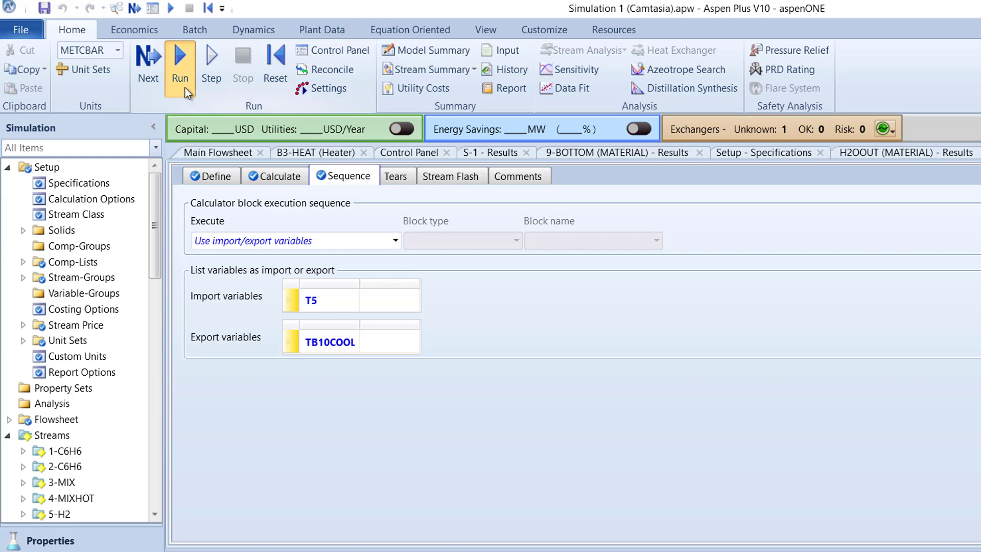
{"action": "left_click", "coordinate": [180, 63]}
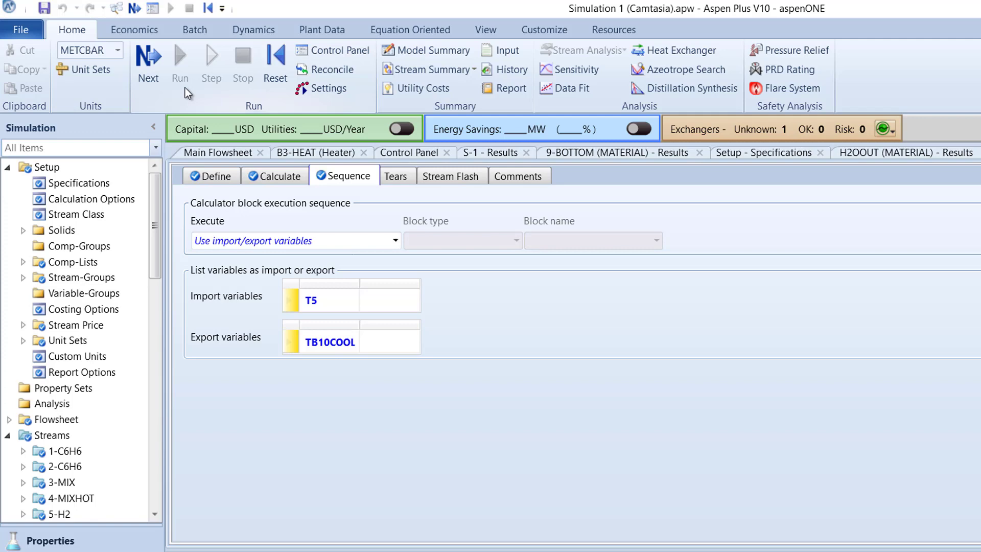
View B10-HTEX thermal results showing hot outlet 7-MXCOOL at 52 C
{"action": "scroll", "scroll_direction": "down", "scroll_amount": 3}
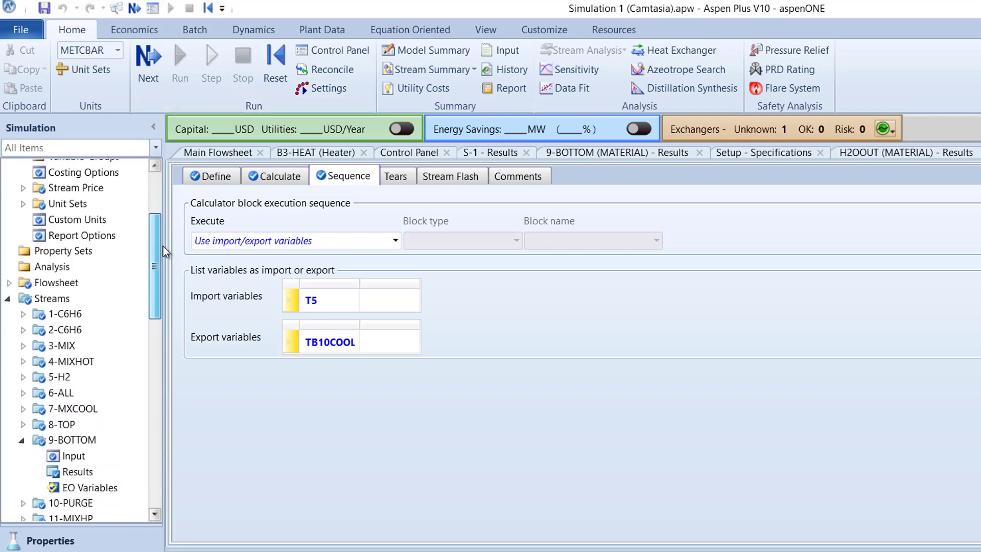
{"action": "scroll", "scroll_direction": "down", "scroll_amount": 3}
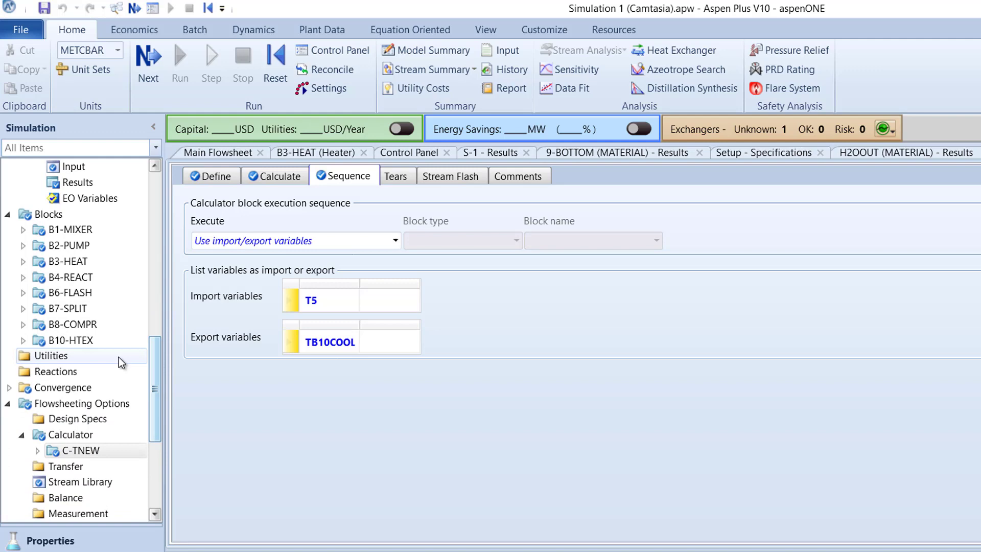
{"action": "scroll", "scroll_direction": "up", "scroll_amount": 3}
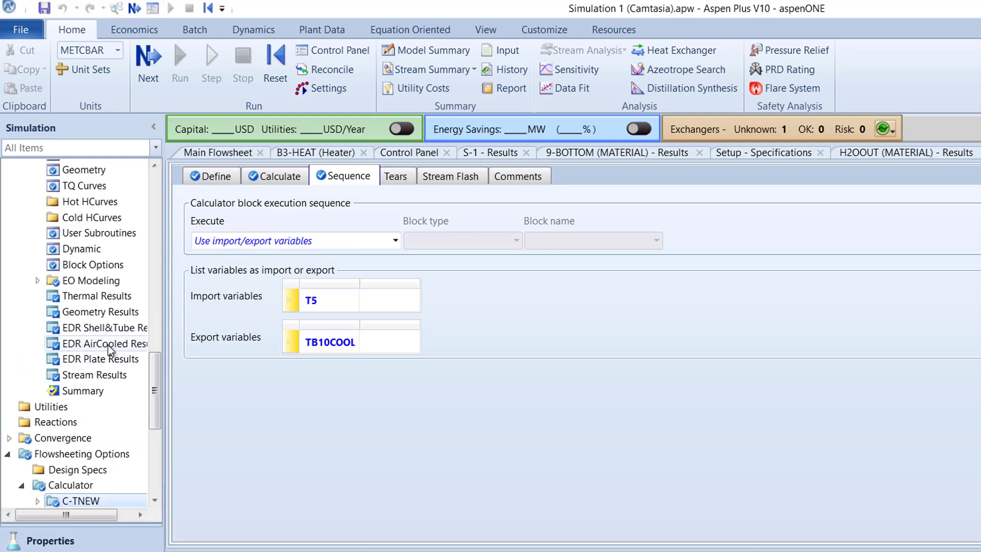
{"action": "left_click", "coordinate": [97, 296]}
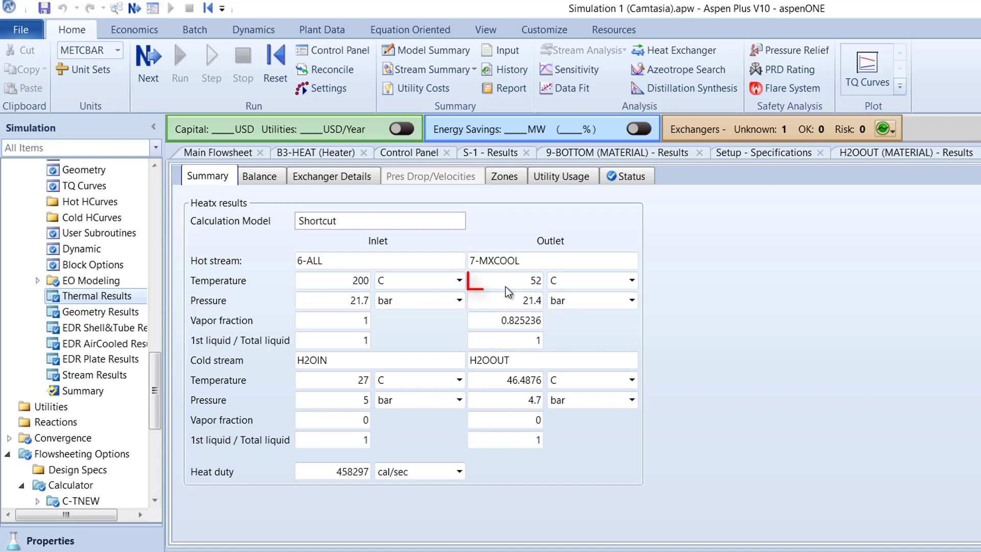
{"action": "left_click", "coordinate": [504, 280]}
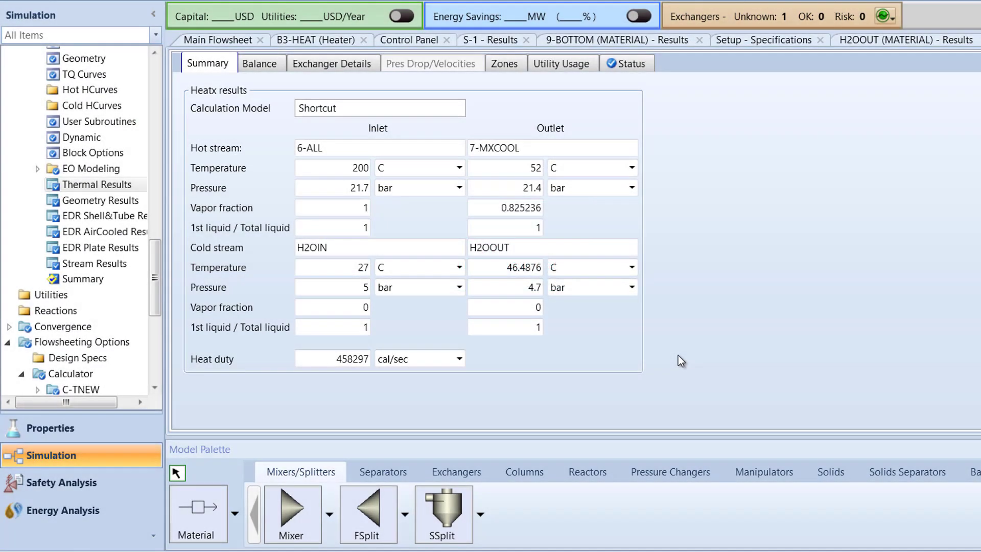
{"action": "mouse_move", "coordinate": [182, 365]}
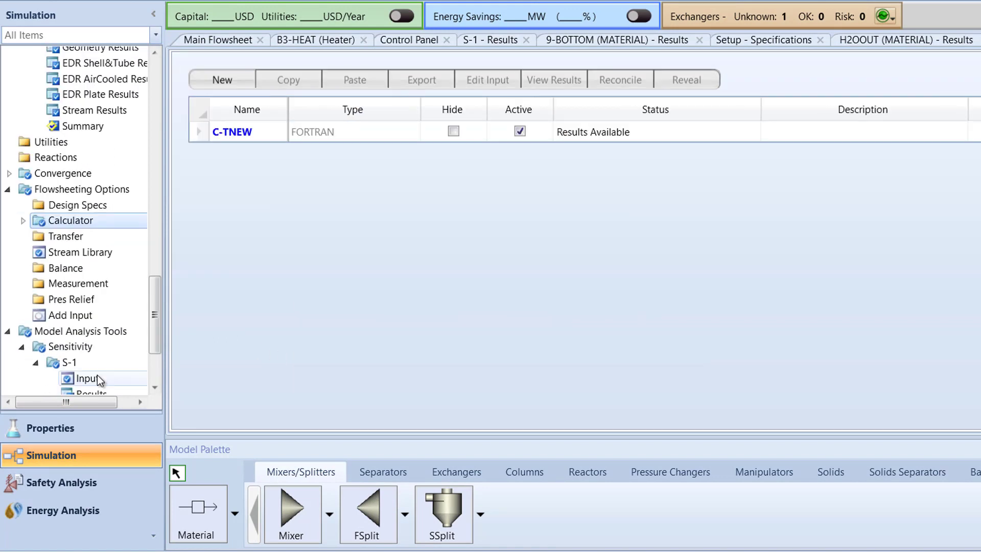
Create a second Calculator block with the ID C-RATIO
{"action": "left_click", "coordinate": [222, 80]}
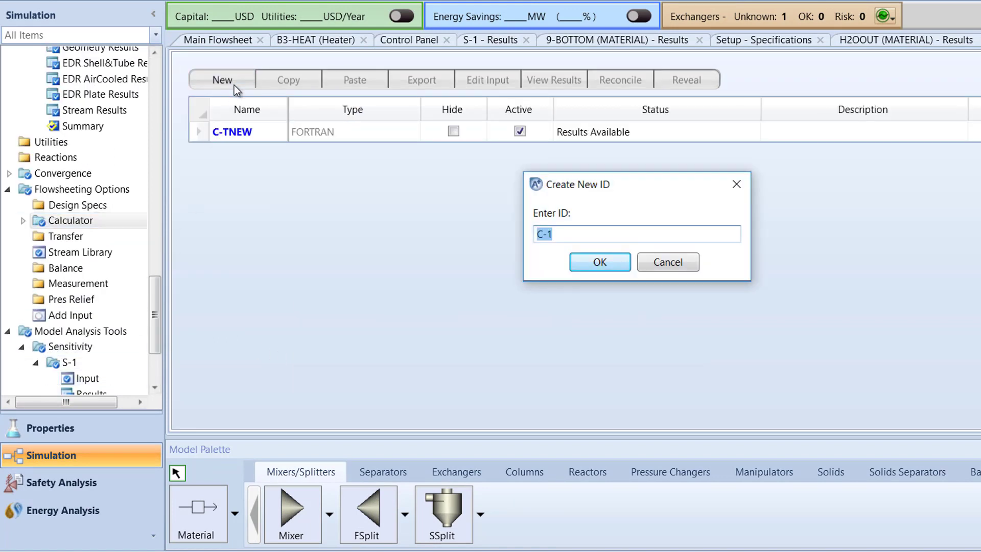
{"action": "type", "text": "C-RA"}
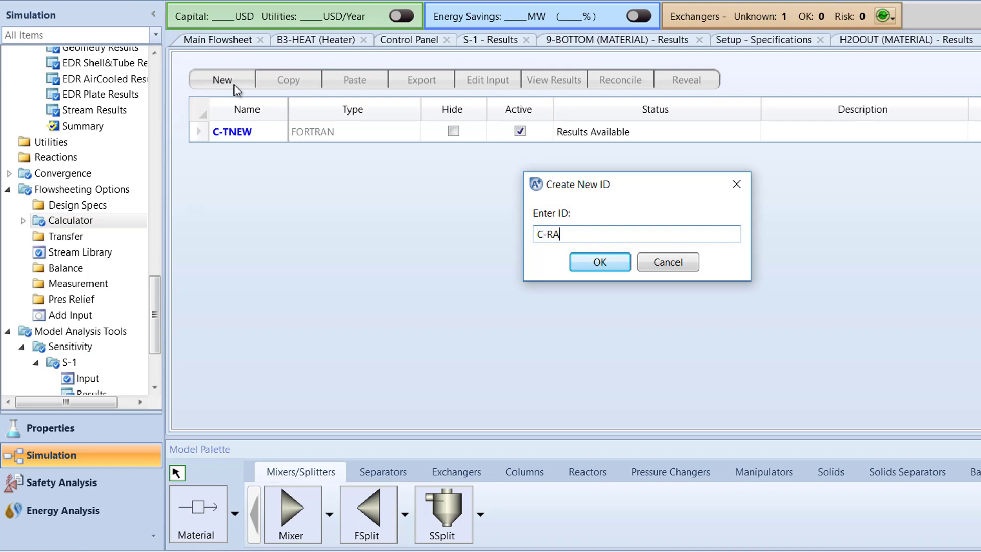
{"action": "left_click", "coordinate": [667, 261]}
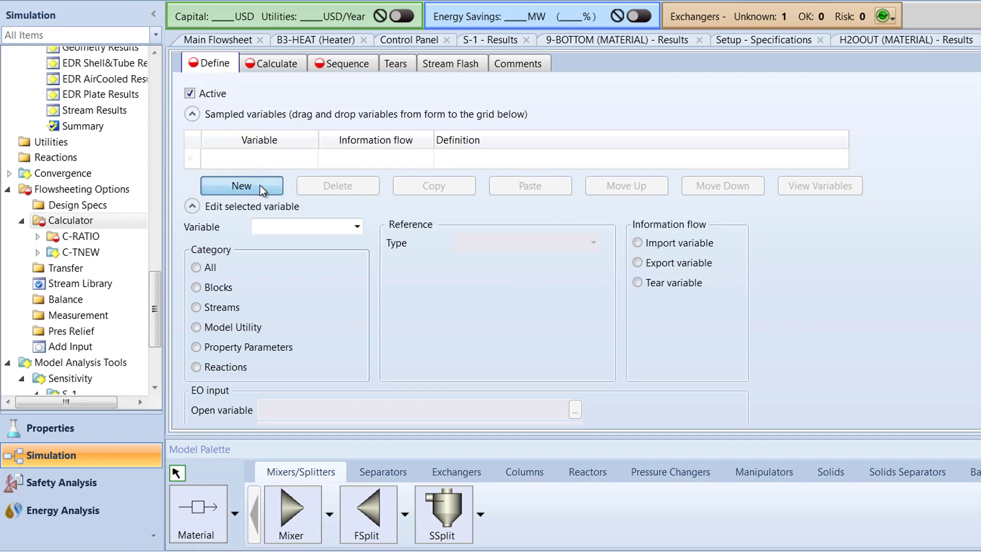
Add a new sampled variable named H2MOLE to C-RATIO
{"action": "left_click", "coordinate": [241, 186]}
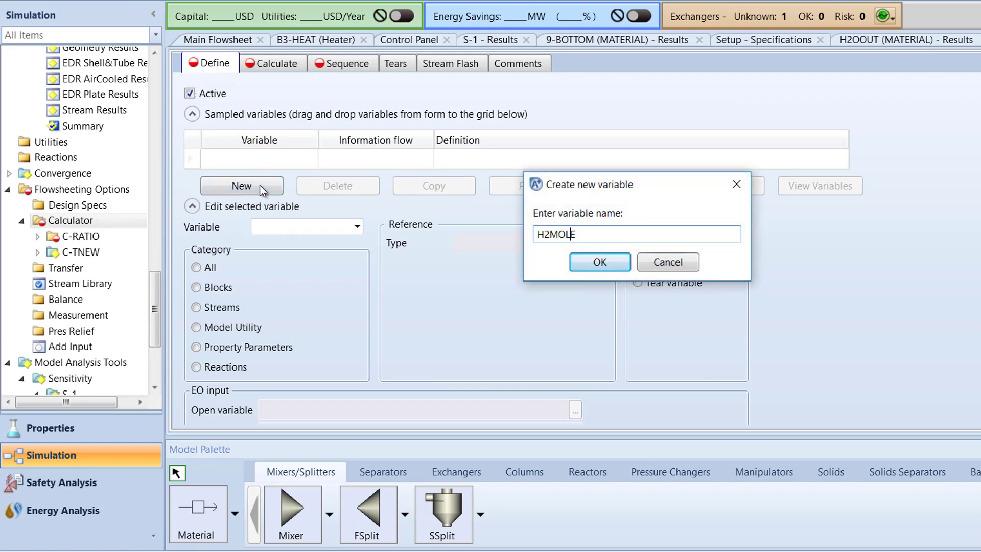
{"action": "left_click", "coordinate": [598, 262]}
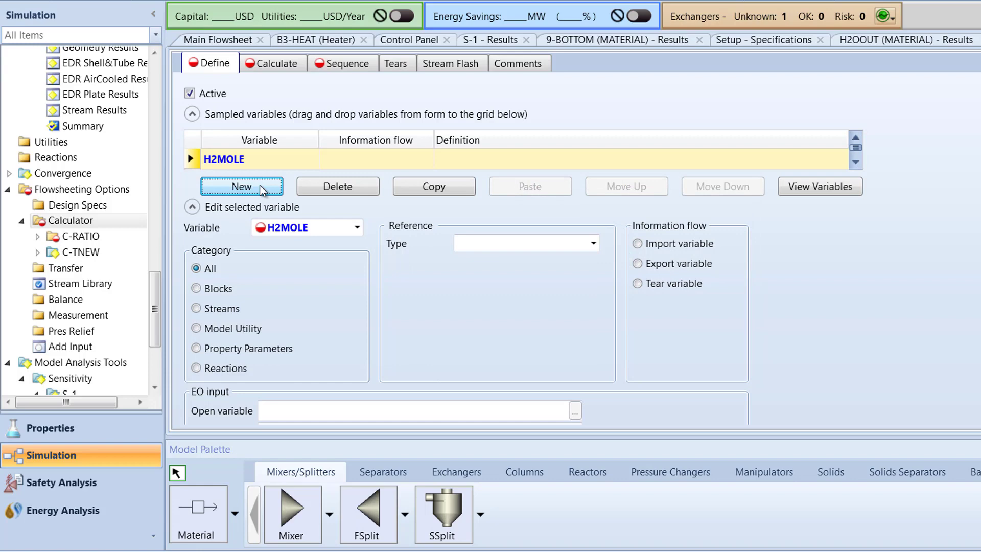
{"action": "mouse_move", "coordinate": [594, 243]}
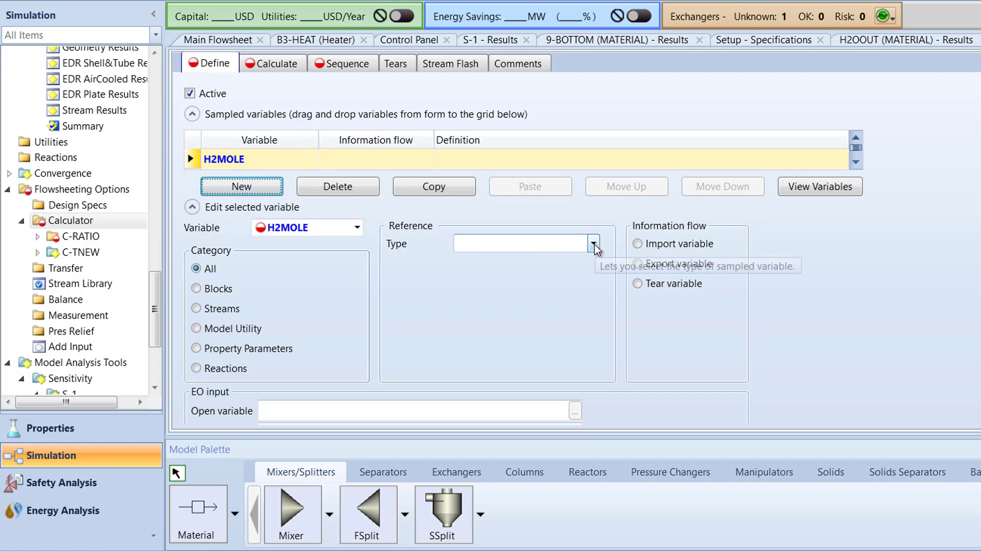
Define H2MOLE as the Mole-Flow of HYDROGEN in stream 4-MIXHOT
{"action": "left_click", "coordinate": [593, 244]}
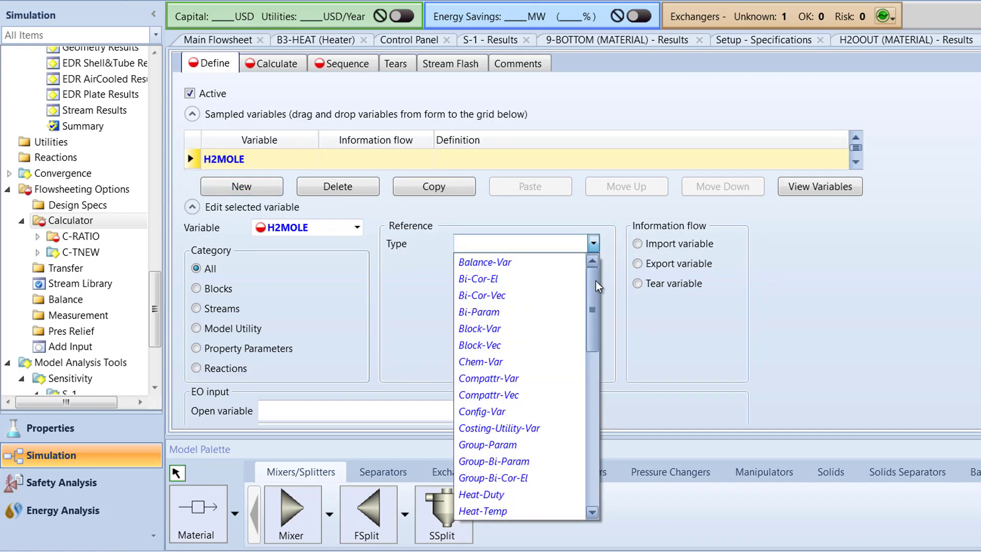
{"action": "scroll", "scroll_direction": "down", "scroll_amount": 3}
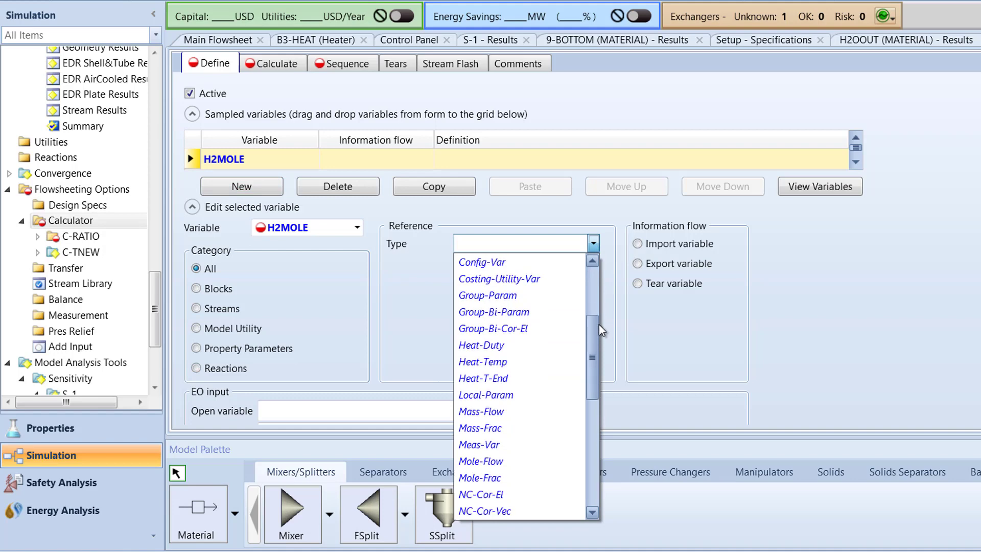
{"action": "left_click", "coordinate": [480, 461]}
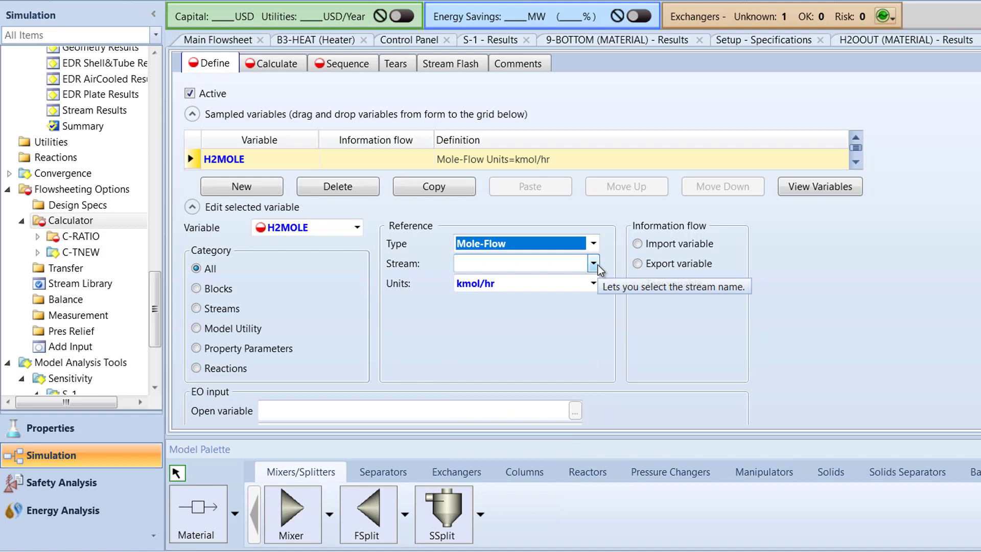
{"action": "left_click", "coordinate": [591, 262]}
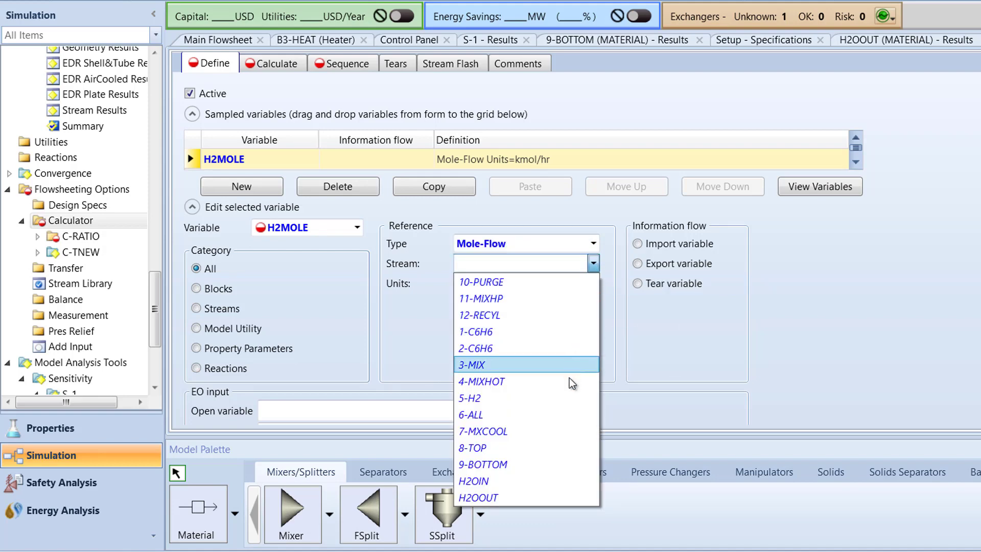
{"action": "left_click", "coordinate": [481, 382]}
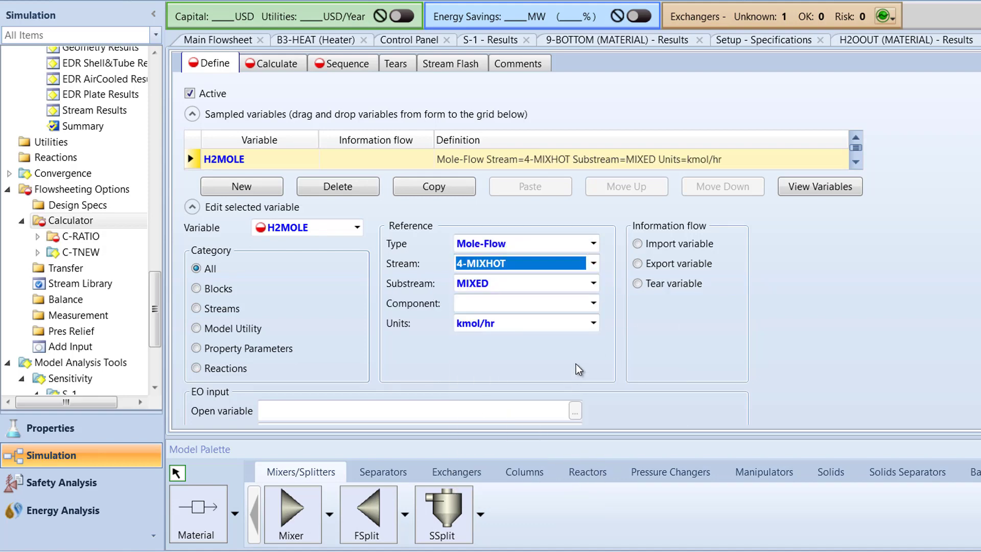
{"action": "left_click", "coordinate": [592, 303]}
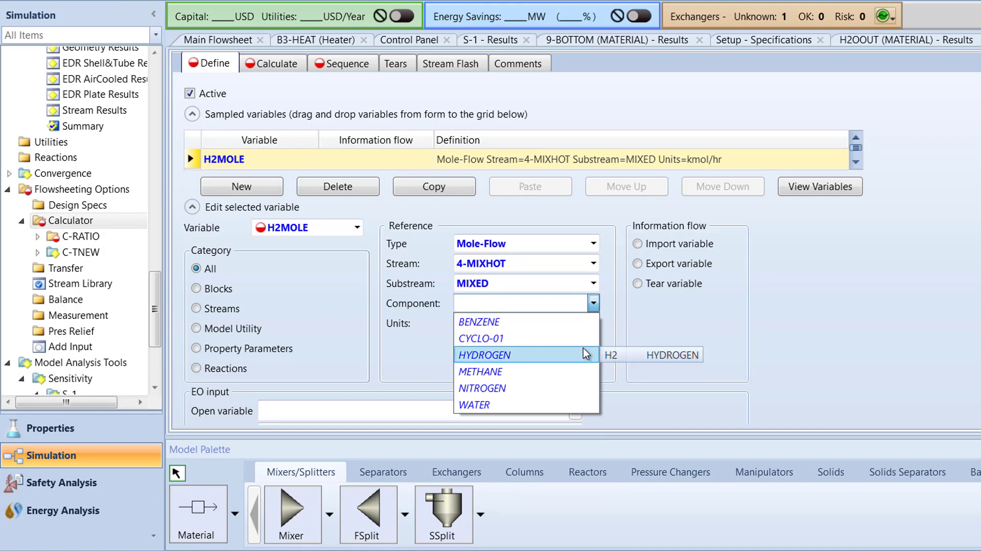
{"action": "left_click", "coordinate": [483, 355]}
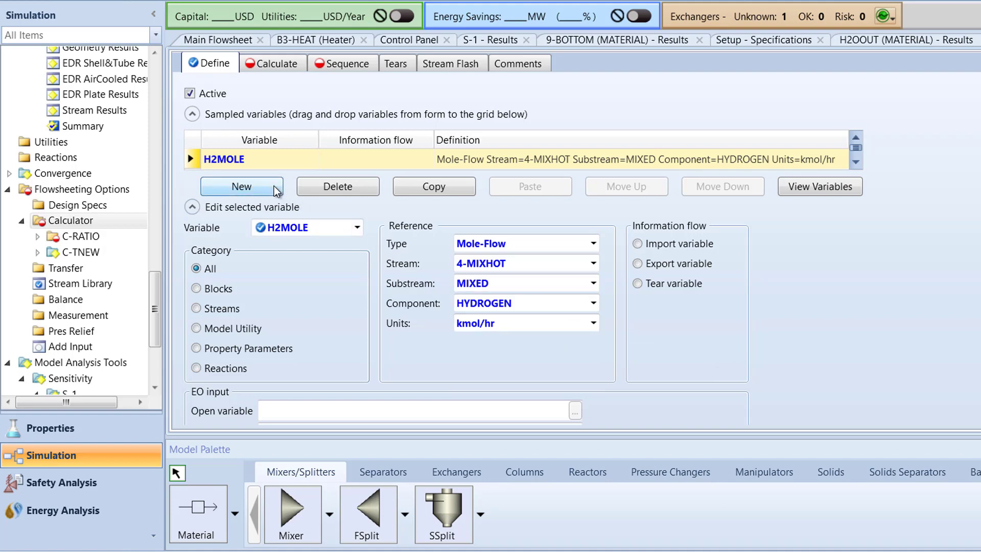
Add another sampled variable named BZMOLE to C-RATIO
{"action": "left_click", "coordinate": [239, 186]}
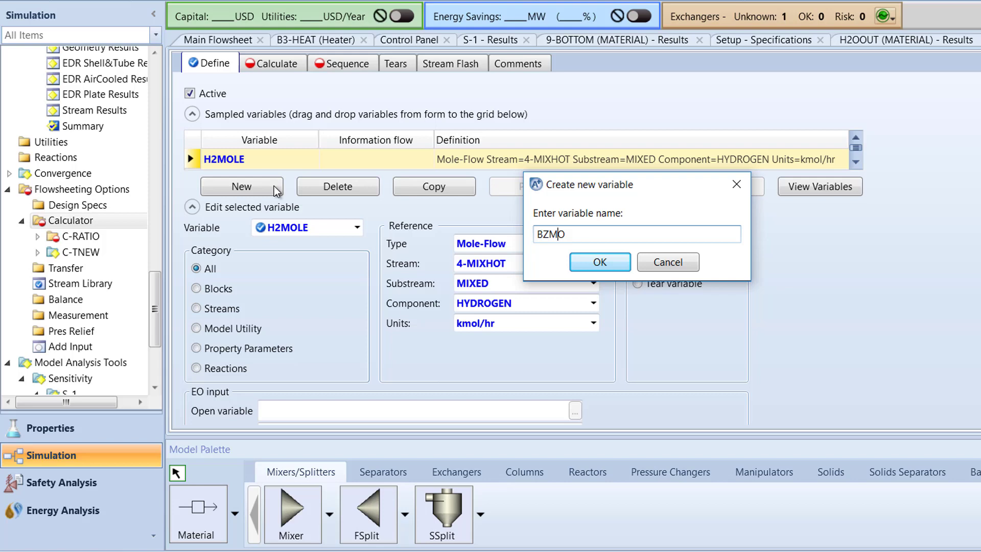
{"action": "left_click", "coordinate": [598, 262]}
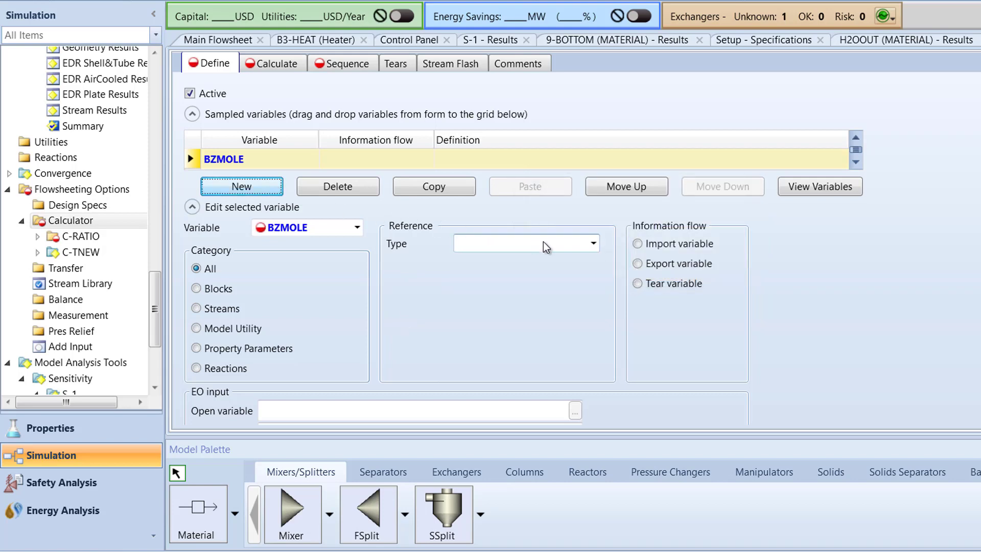
Define BZMOLE as the Mole-Flow of BENZENE in stream 4-MIXHOT
{"action": "left_click", "coordinate": [592, 243]}
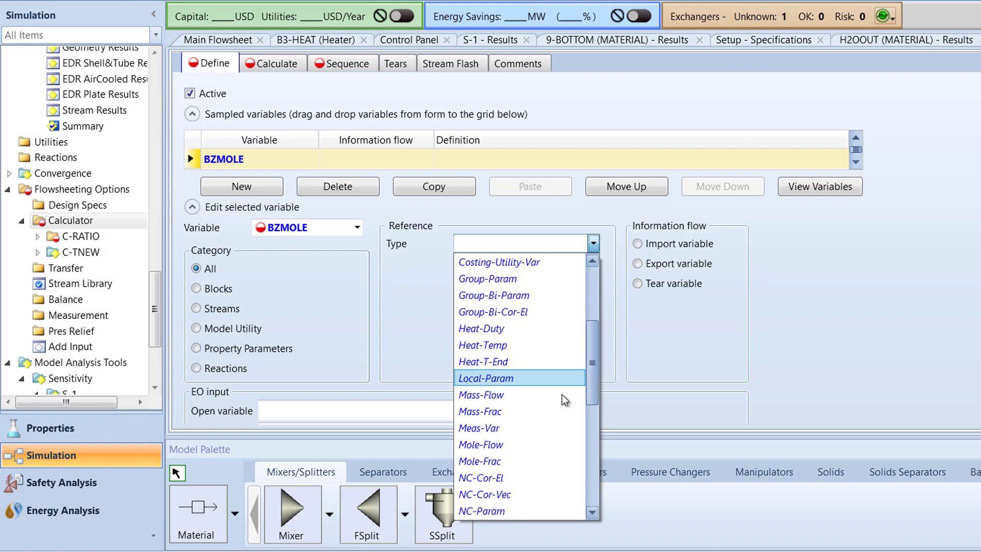
{"action": "left_click", "coordinate": [482, 445]}
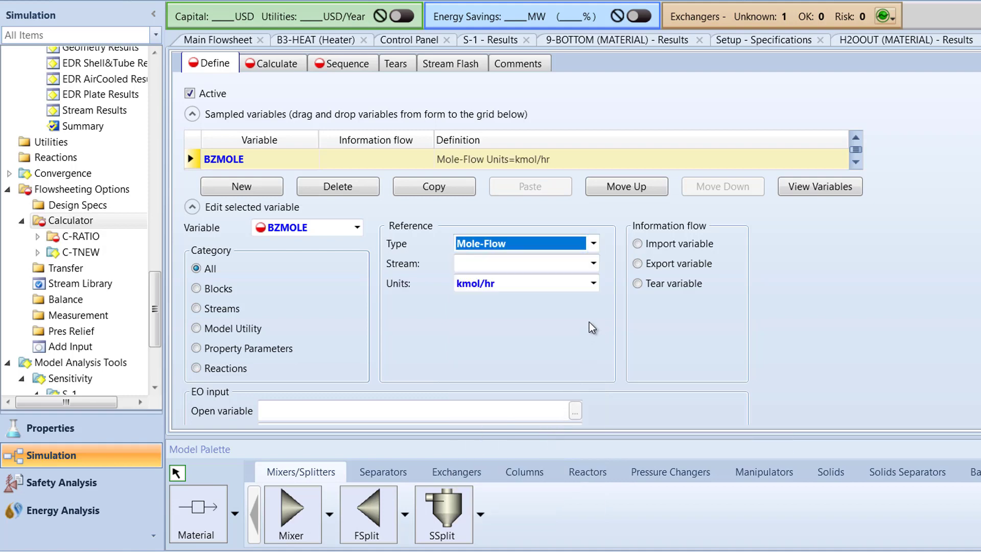
{"action": "left_click", "coordinate": [592, 262]}
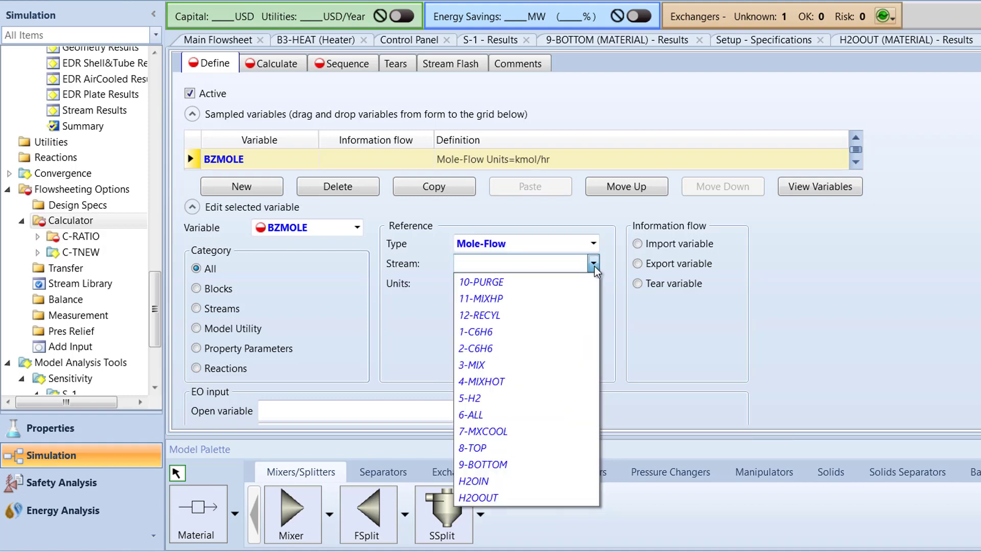
{"action": "left_click", "coordinate": [482, 382]}
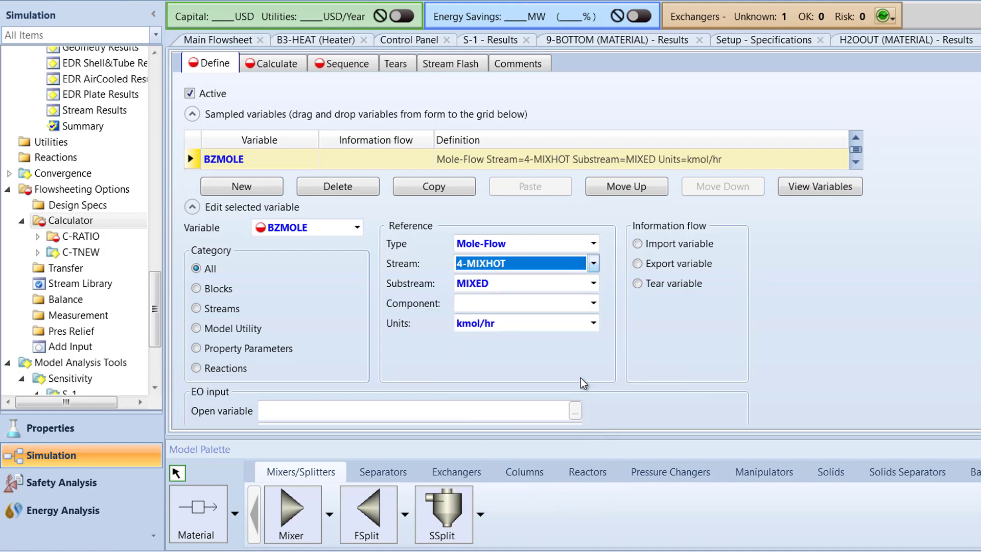
{"action": "left_click", "coordinate": [593, 302]}
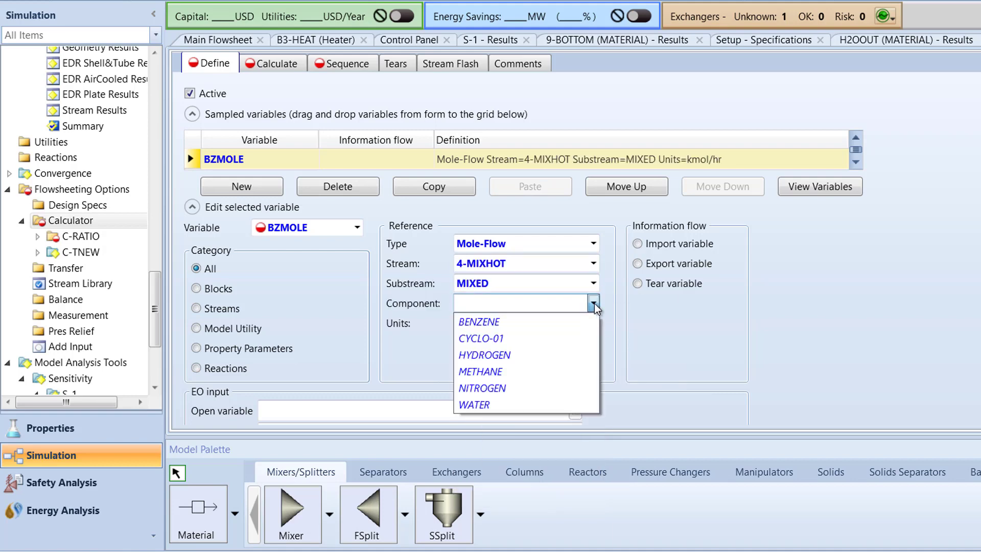
{"action": "left_click", "coordinate": [479, 321]}
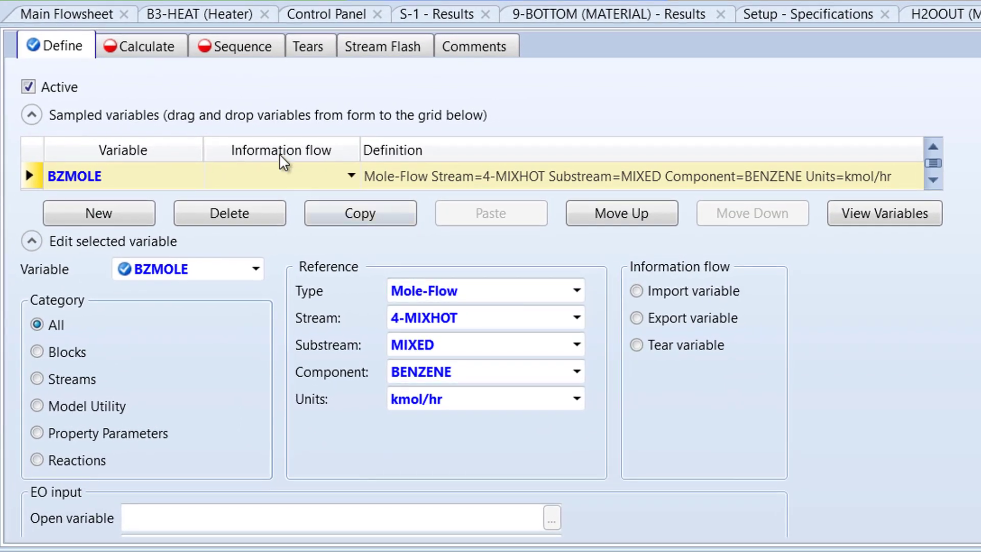
Write the Fortran statement RATIO = H2MOLE/BZMOLE in the Calculate code box
{"action": "left_click", "coordinate": [142, 46]}
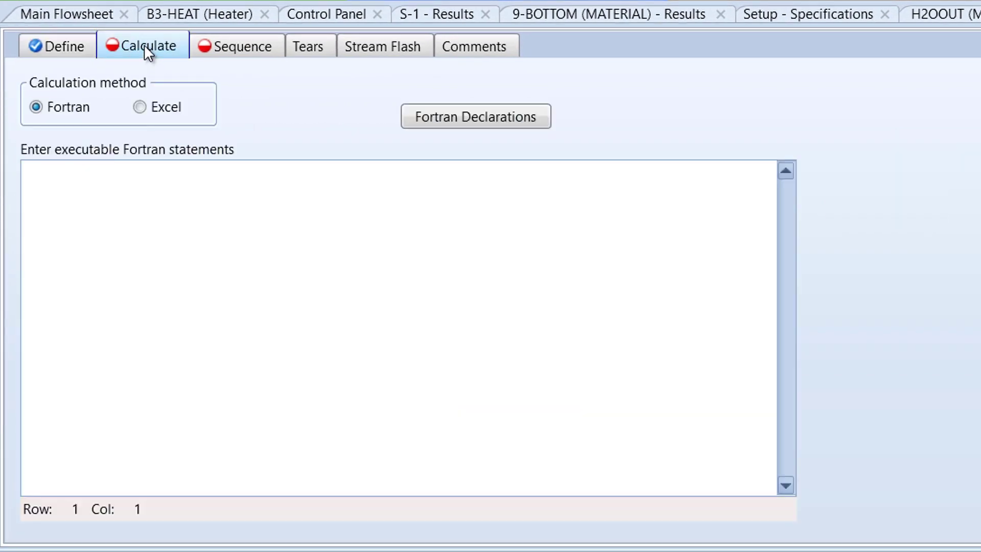
{"action": "left_click", "coordinate": [212, 175]}
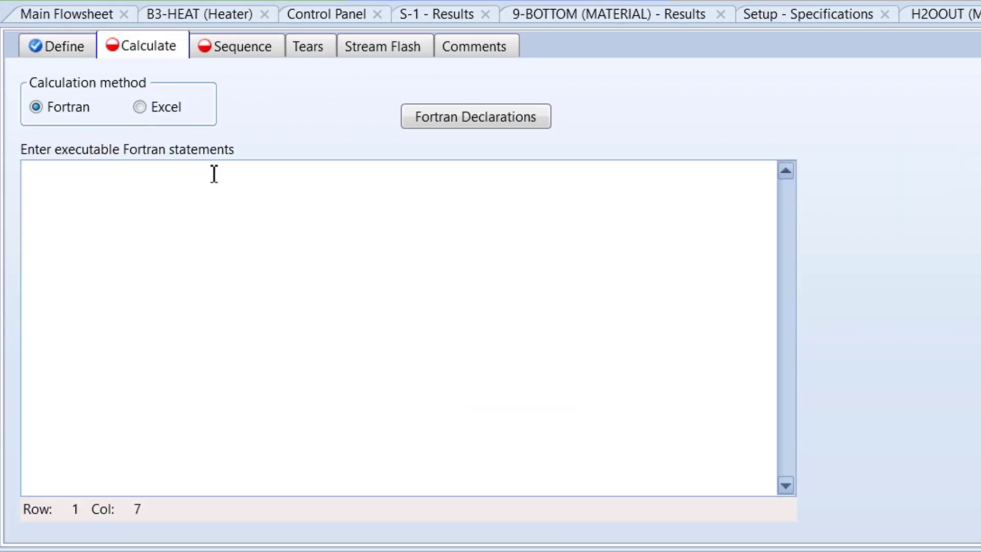
{"action": "type", "text": "RATIO"}
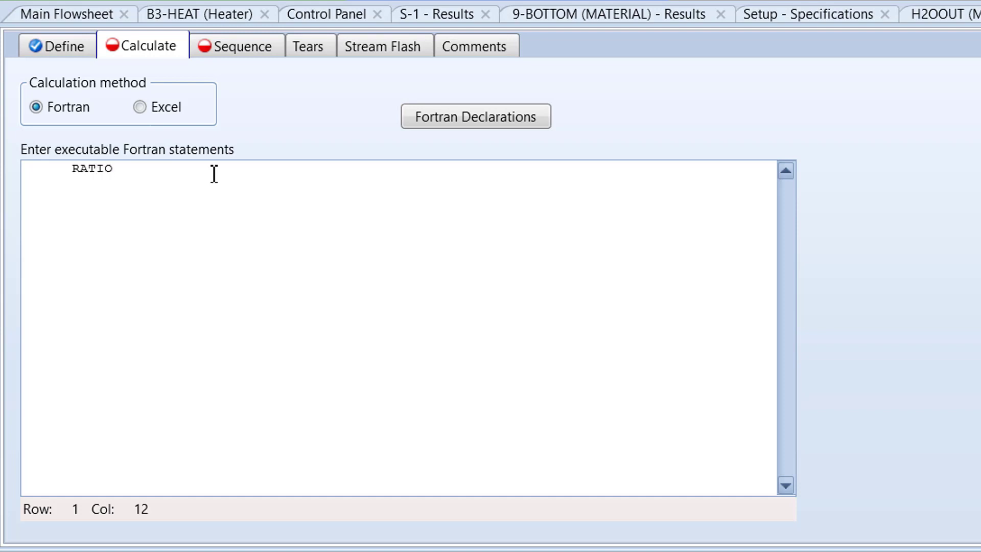
{"action": "type", "text": "=H"}
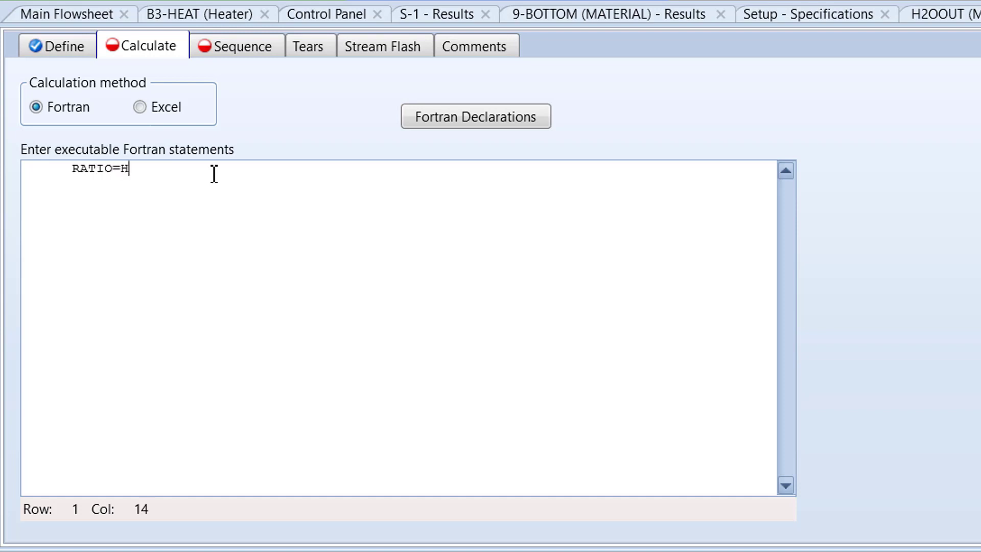
{"action": "type", "text": "2MO"}
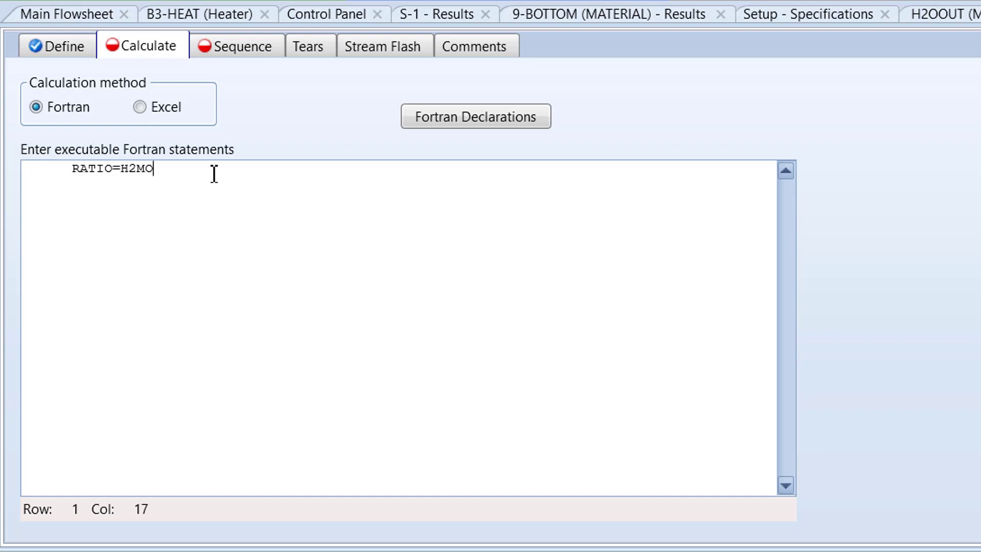
{"action": "type", "text": "LE/"}
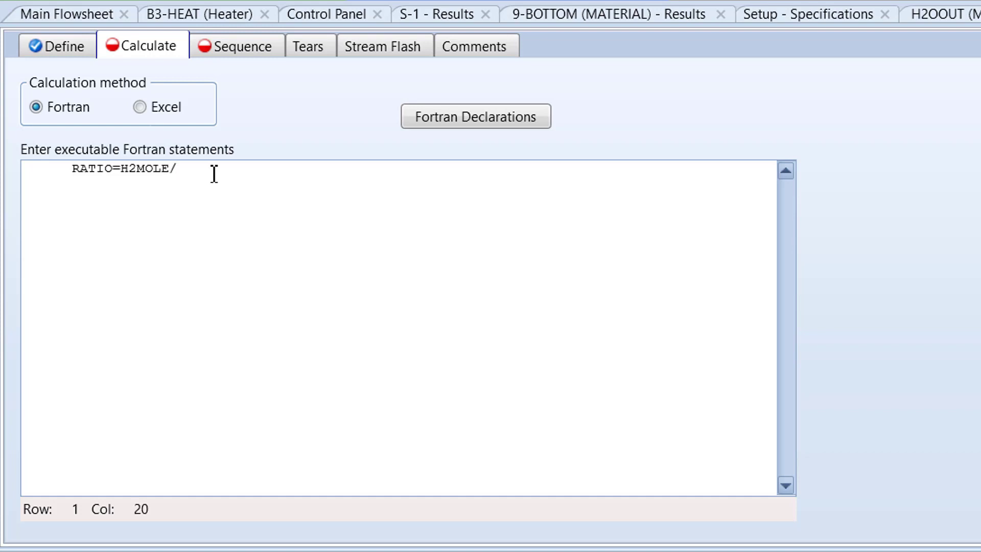
{"action": "type", "text": "BZMOLE"}
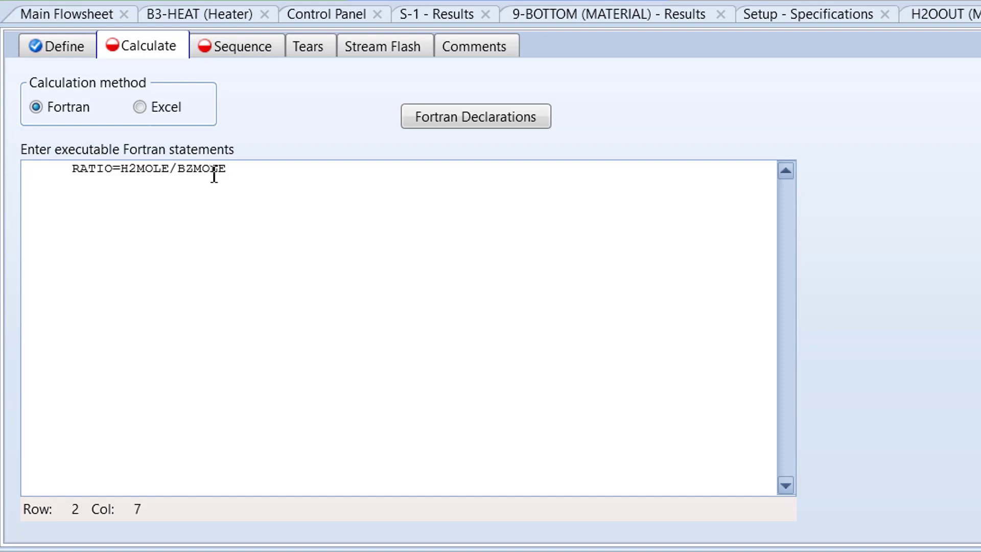
Add the statement Write(Nterm,101) RATIO to print the ratio to the terminal
{"action": "type", "text": "Wr"}
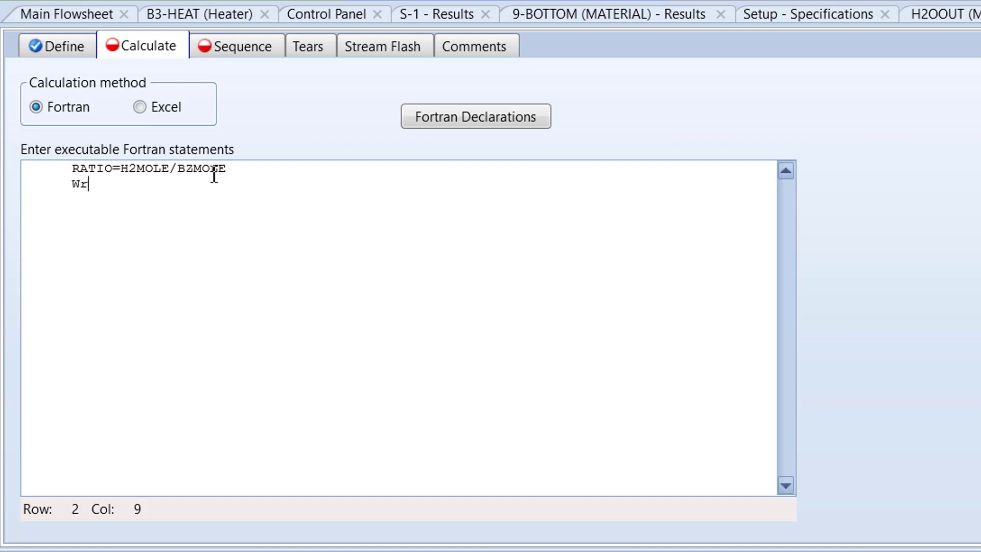
{"action": "type", "text": "ite("}
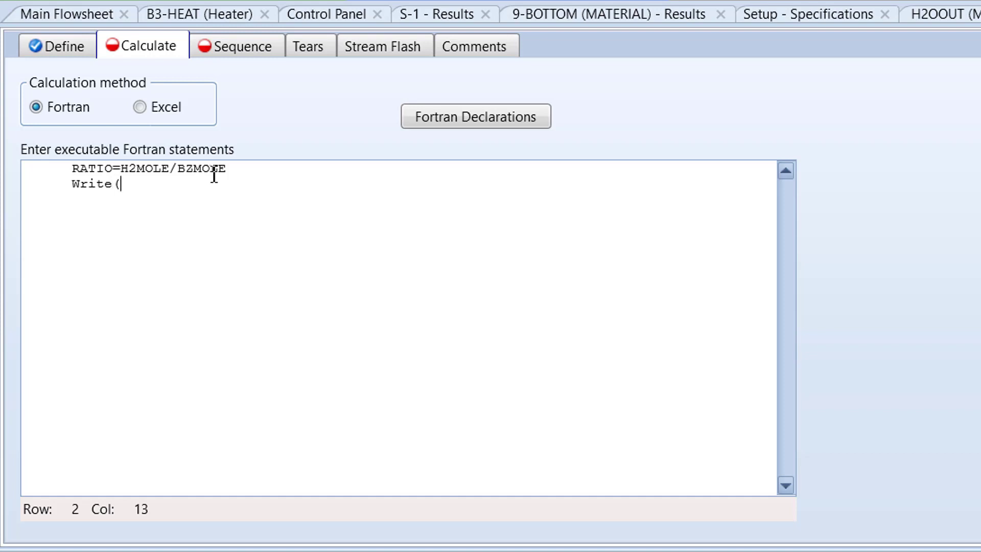
{"action": "type", "text": "Nte"}
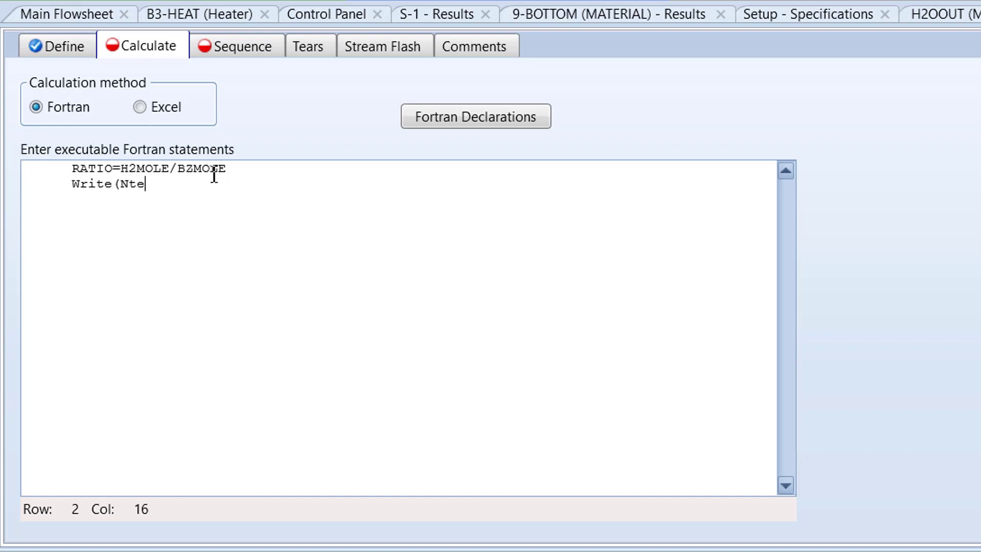
{"action": "type", "text": "rm,1"}
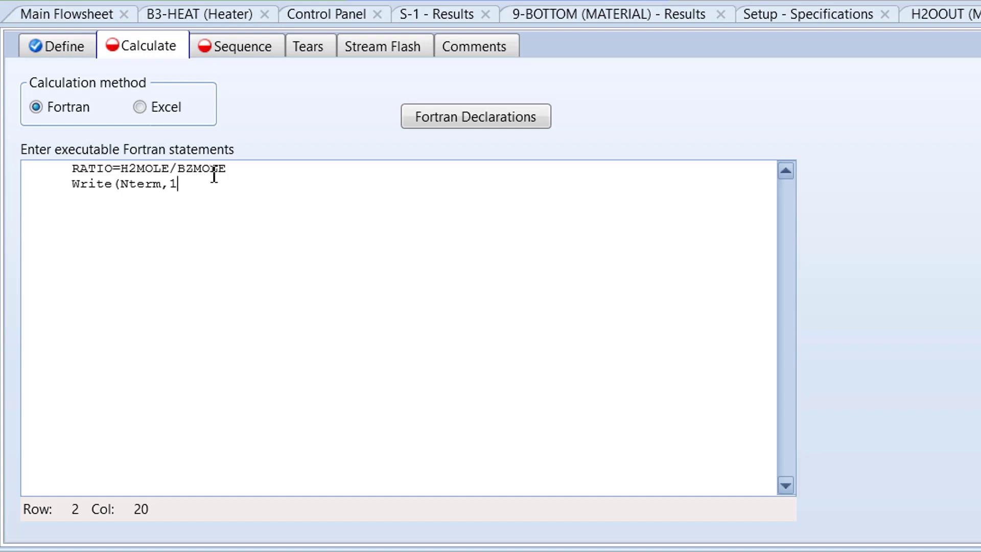
{"action": "type", "text": "01)"}
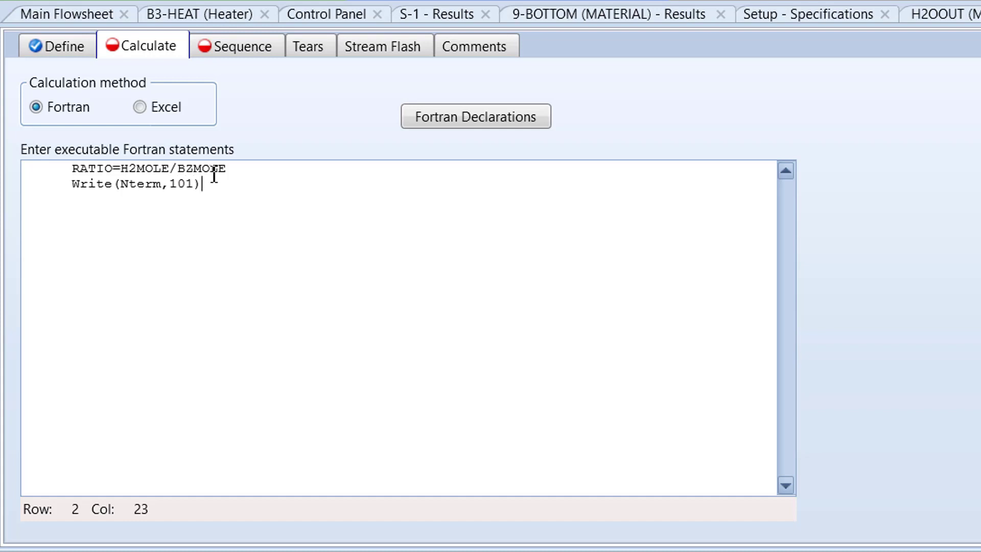
{"action": "type", "text": "RATIO"}
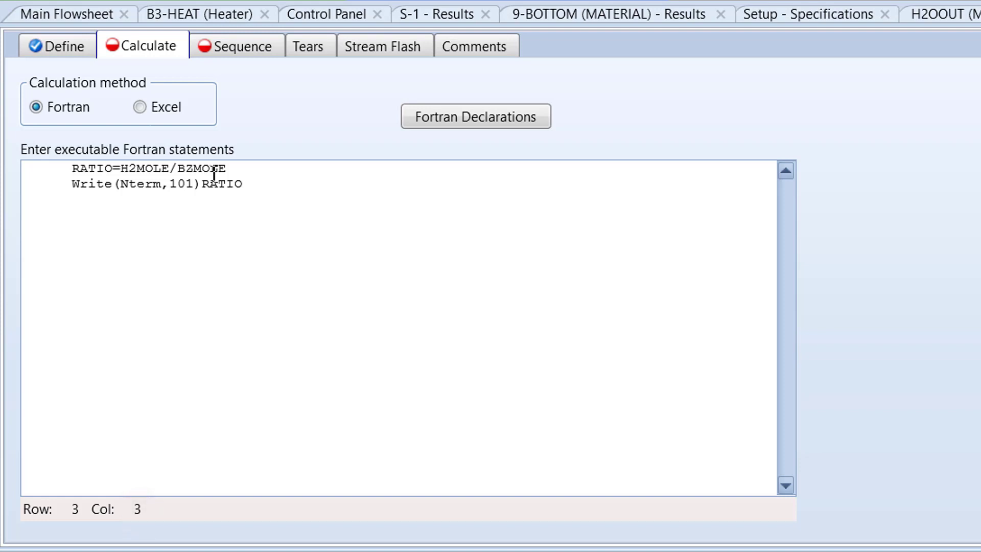
Add 101 Format('STREAM 4-MIXHOT H2/BENZENE MOLAR RATIO =',F10.4) as the label format line
{"action": "type", "text": "101"}
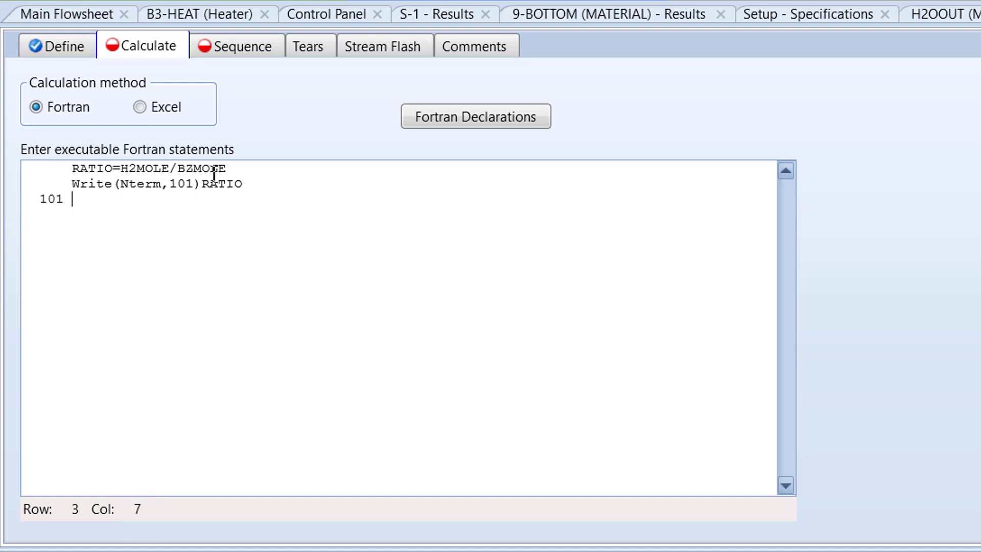
{"action": "type", "text": "For"}
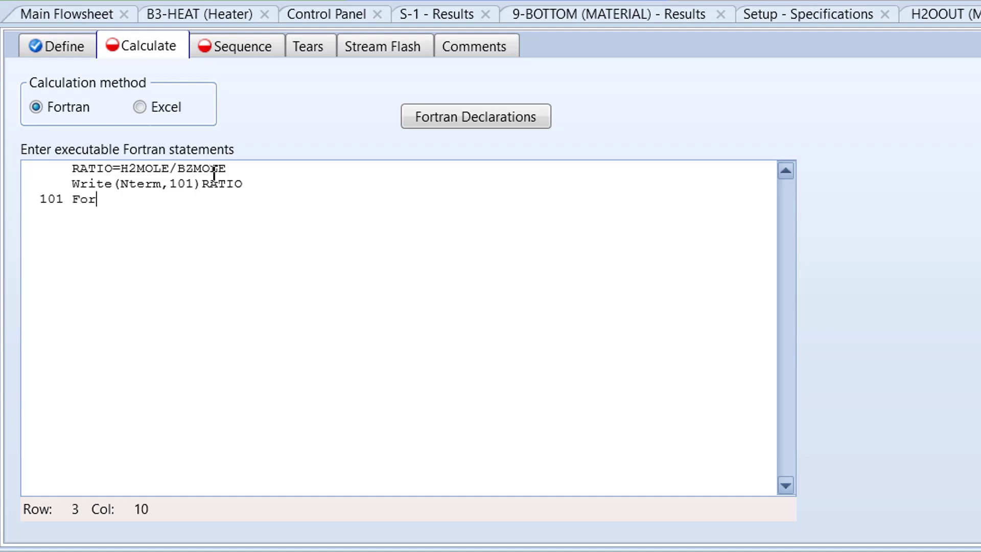
{"action": "type", "text": "mat("}
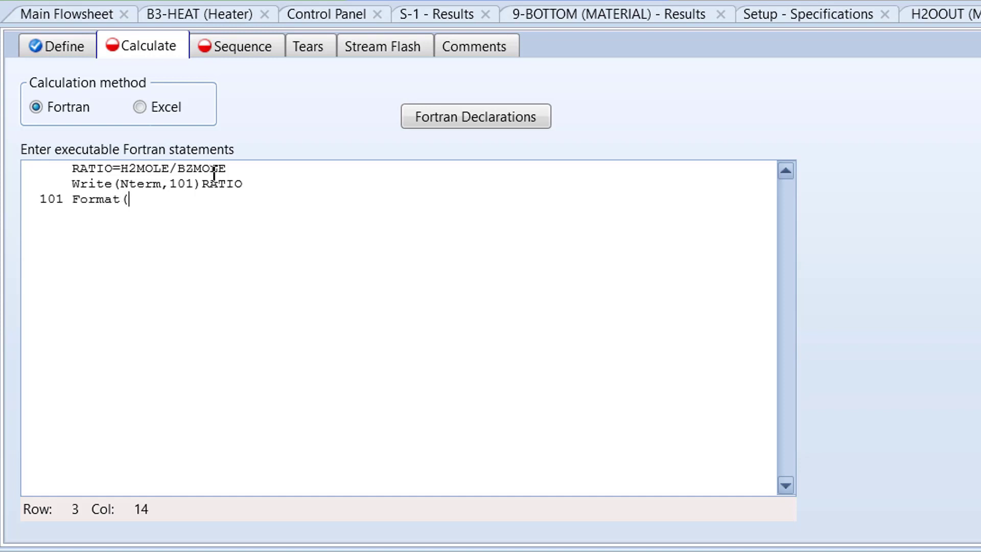
{"action": "type", "text": "'S"}
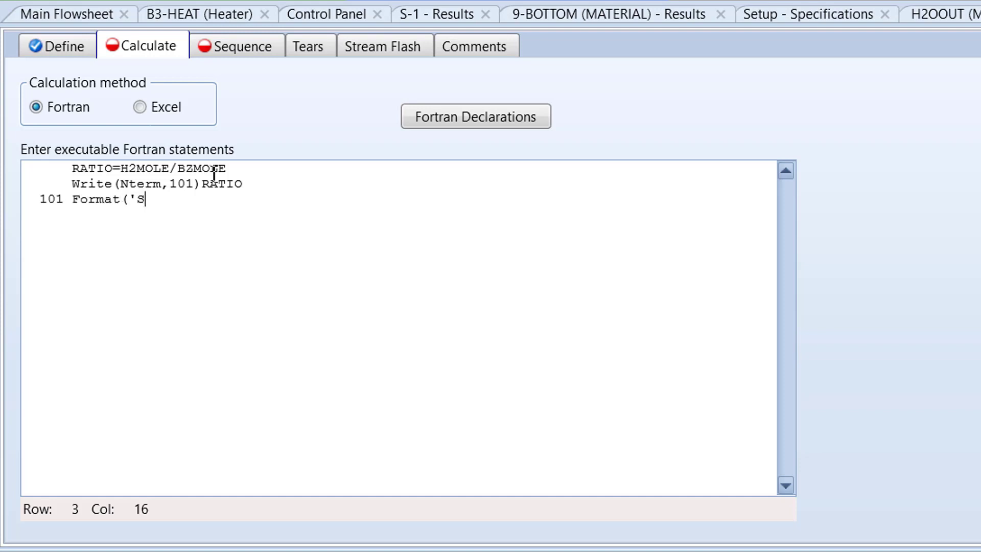
{"action": "type", "text": "TREAM"}
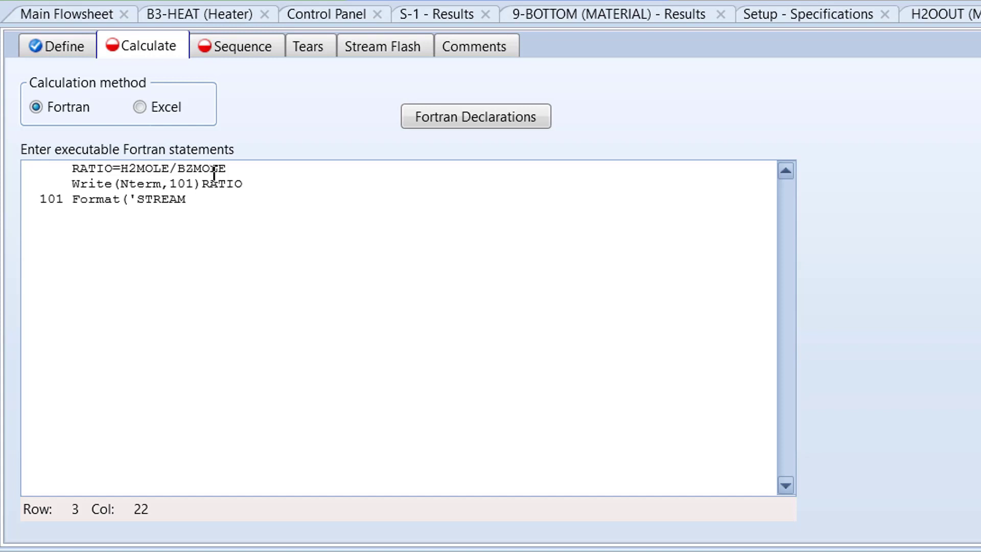
{"action": "type", "text": "4-MIX"}
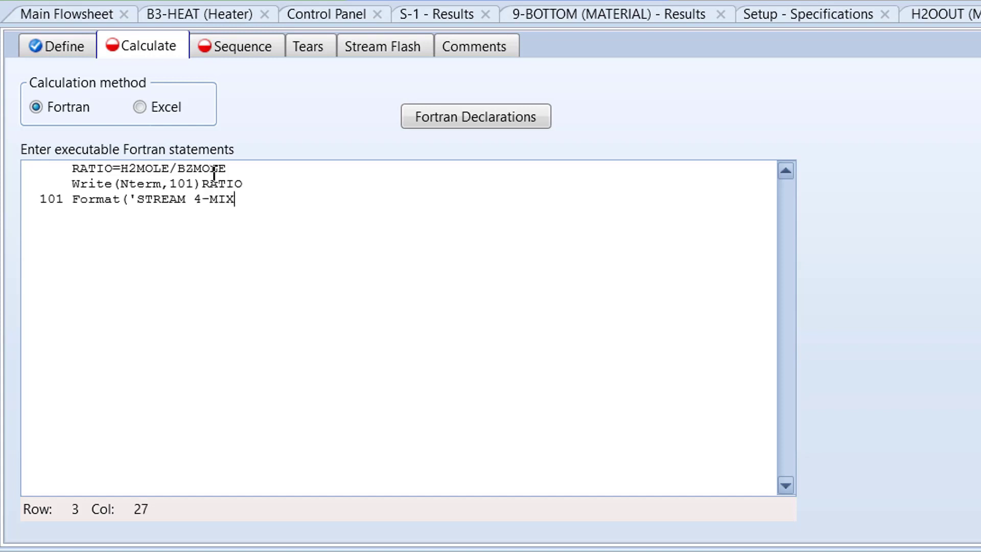
{"action": "type", "text": "HOT"}
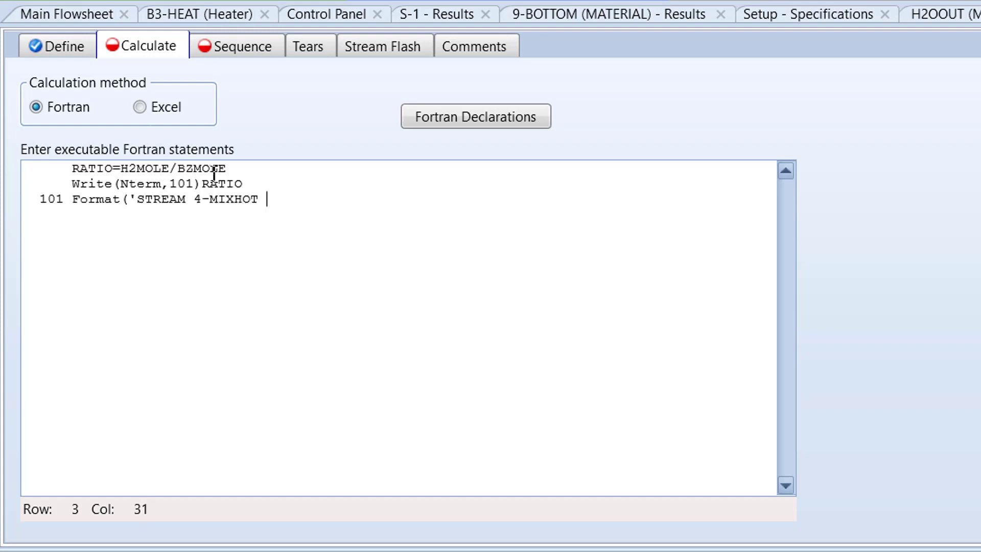
{"action": "type", "text": "H2"}
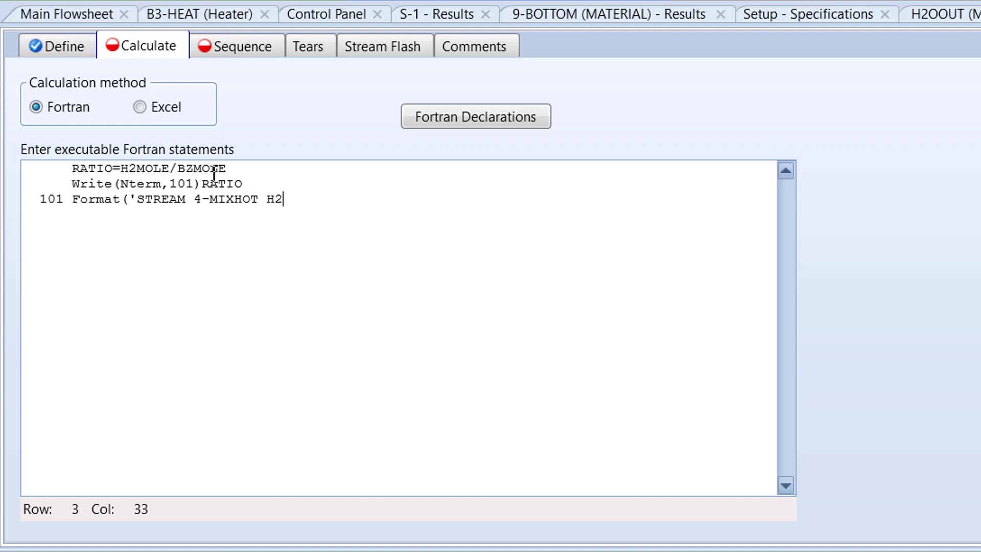
{"action": "type", "text": "/Be"}
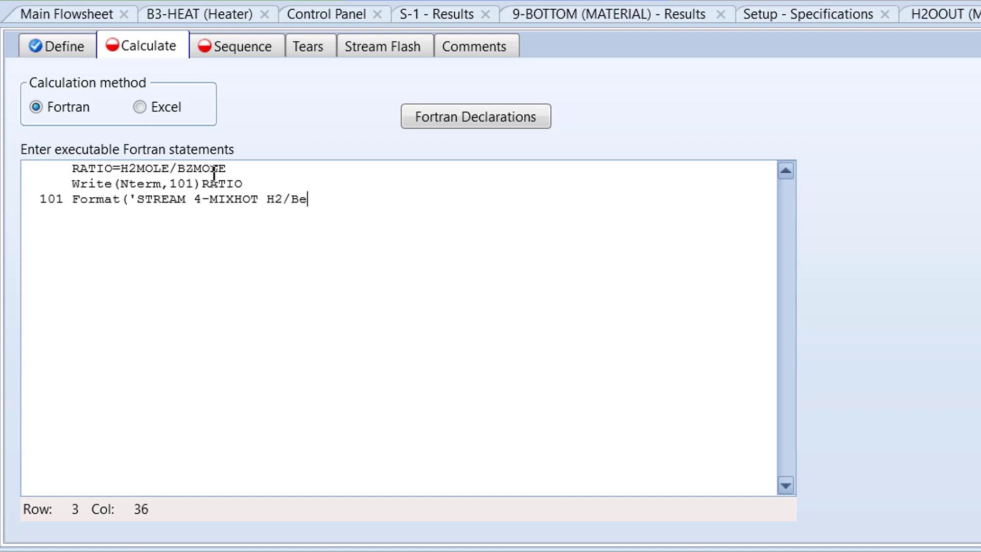
{"action": "type", "text": "NZENE"}
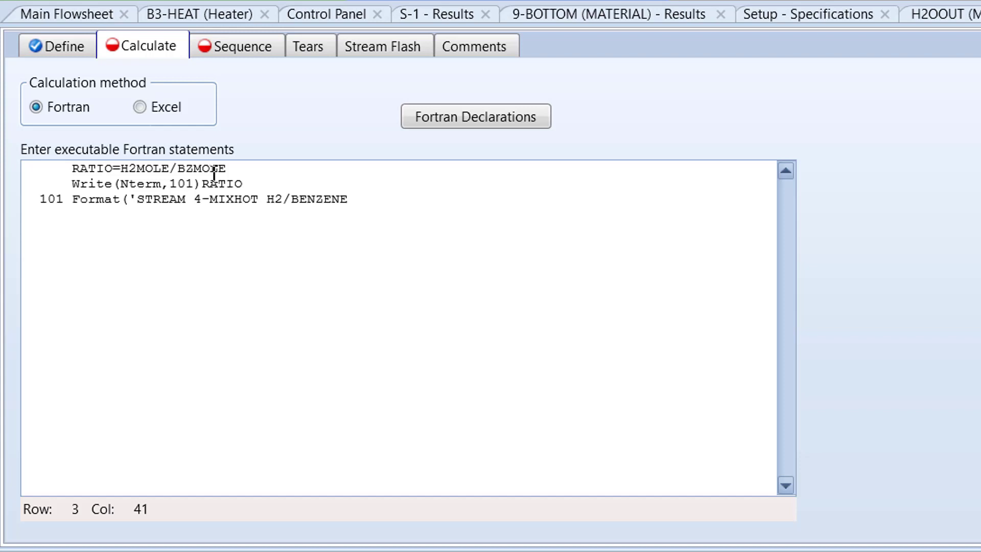
{"action": "type", "text": "MOLAR"}
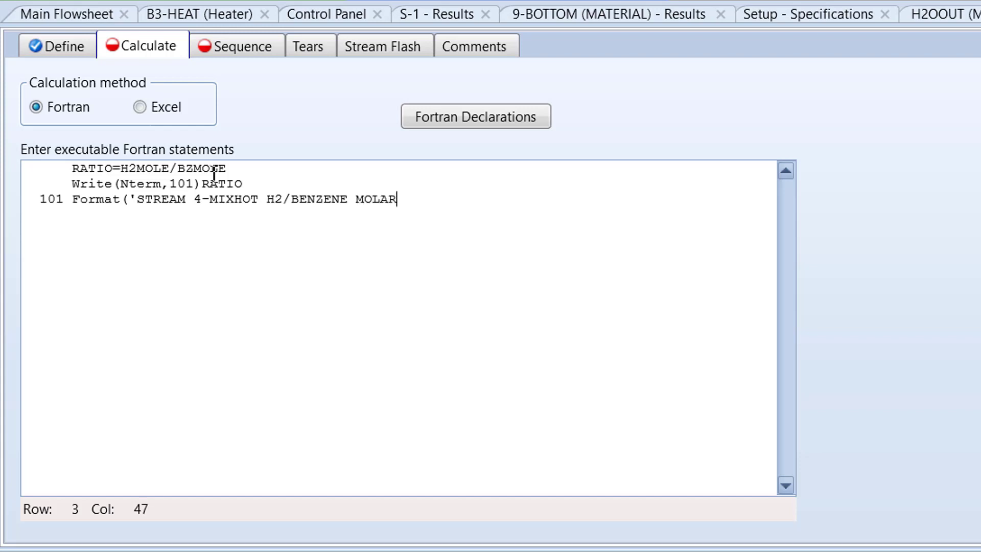
{"action": "type", "text": "RATI"}
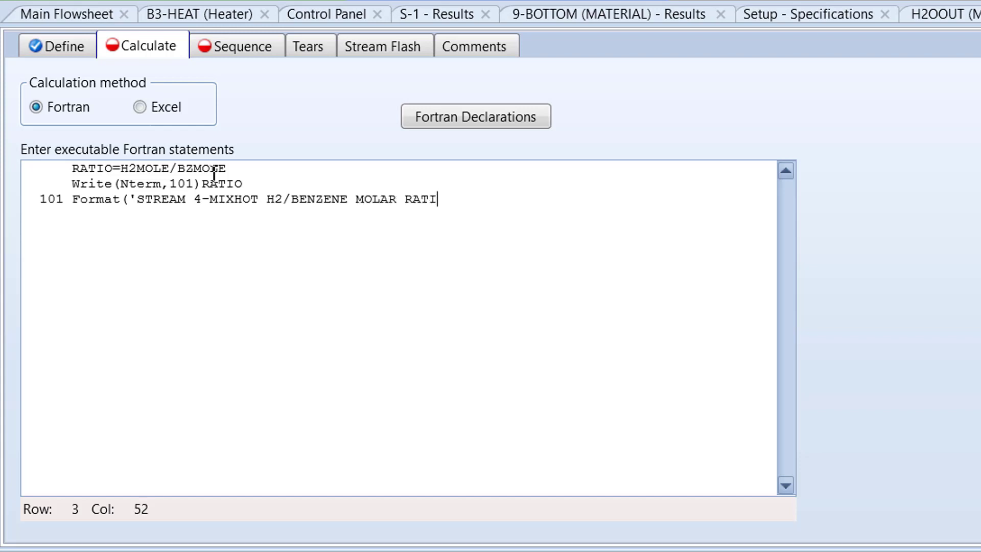
{"action": "type", "text": "O"}
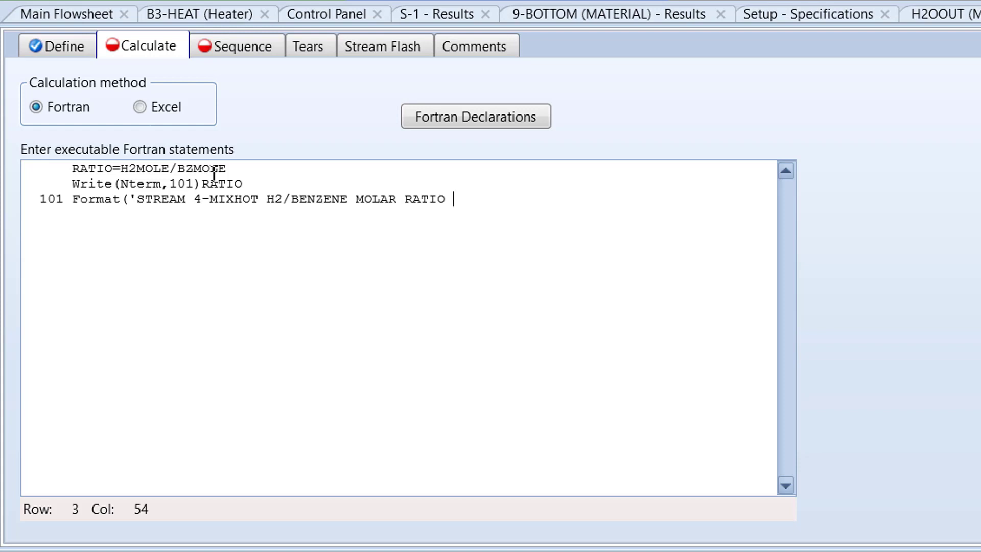
{"action": "type", "text": "='"}
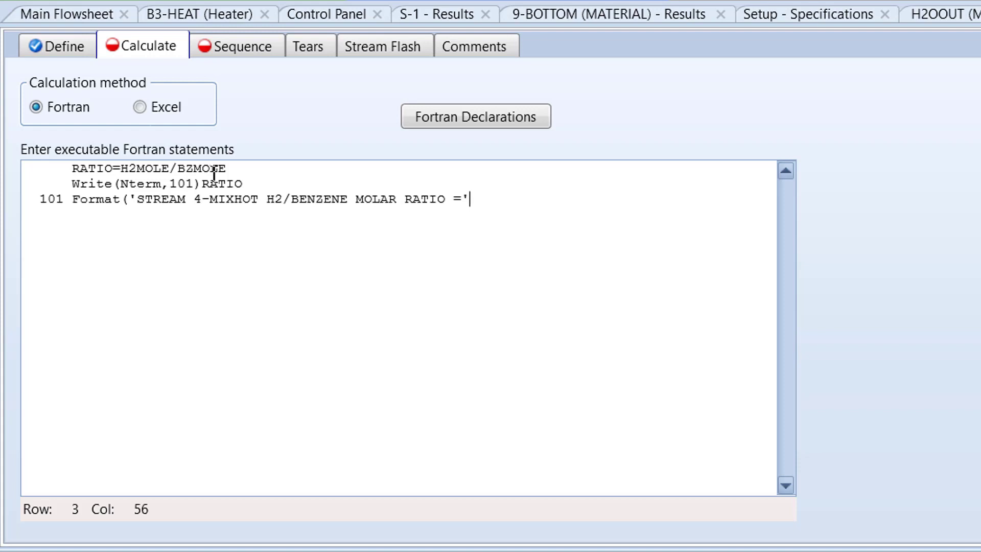
{"action": "type", "text": ",F"}
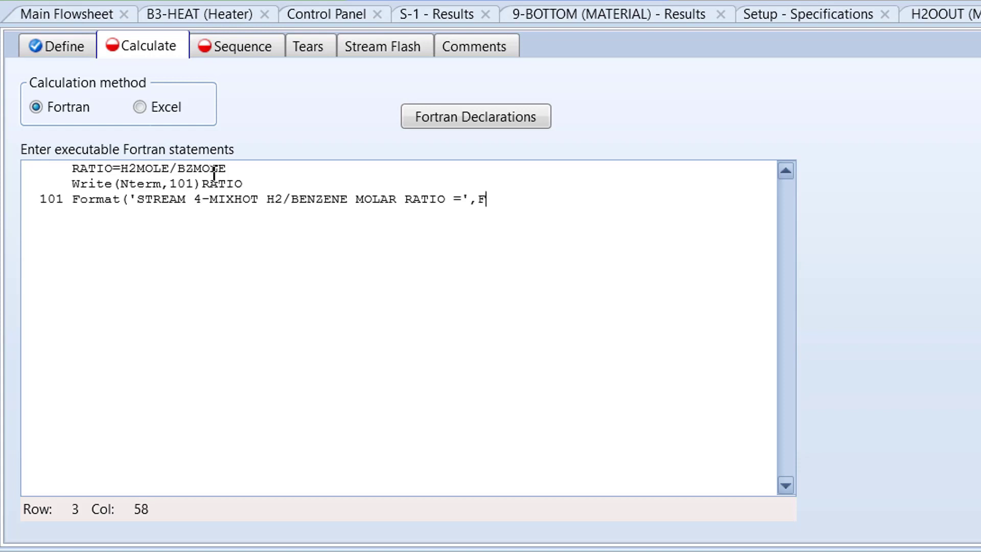
{"action": "type", "text": "10.4"}
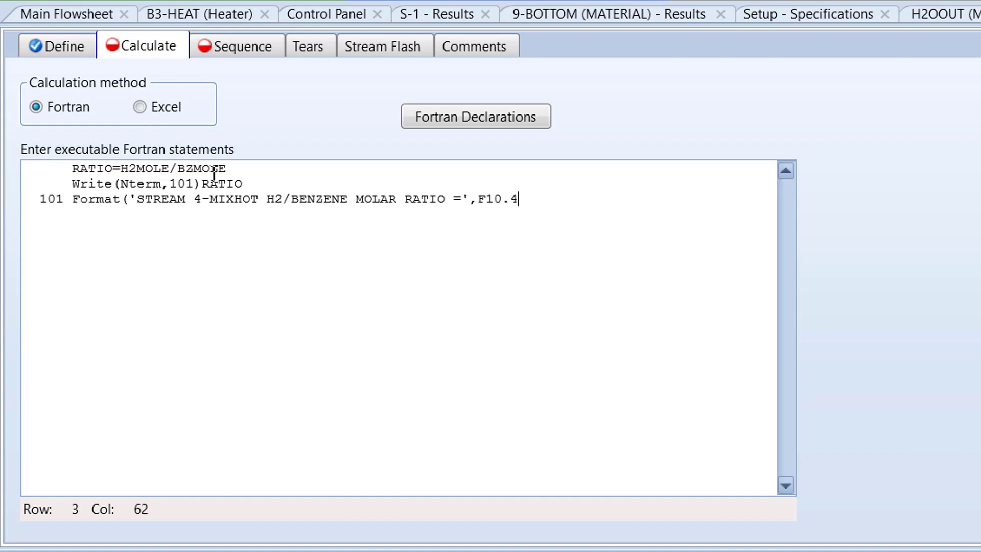
{"action": "type", "text": ")"}
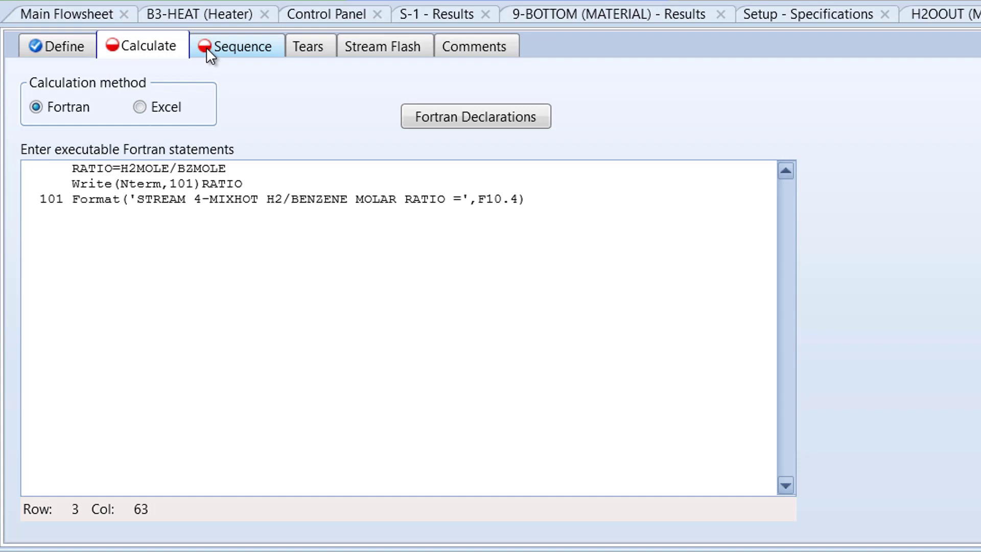
Set BZMOLE as the second import variable in the Sequence settings alongside H2MOLE
{"action": "left_click", "coordinate": [241, 46]}
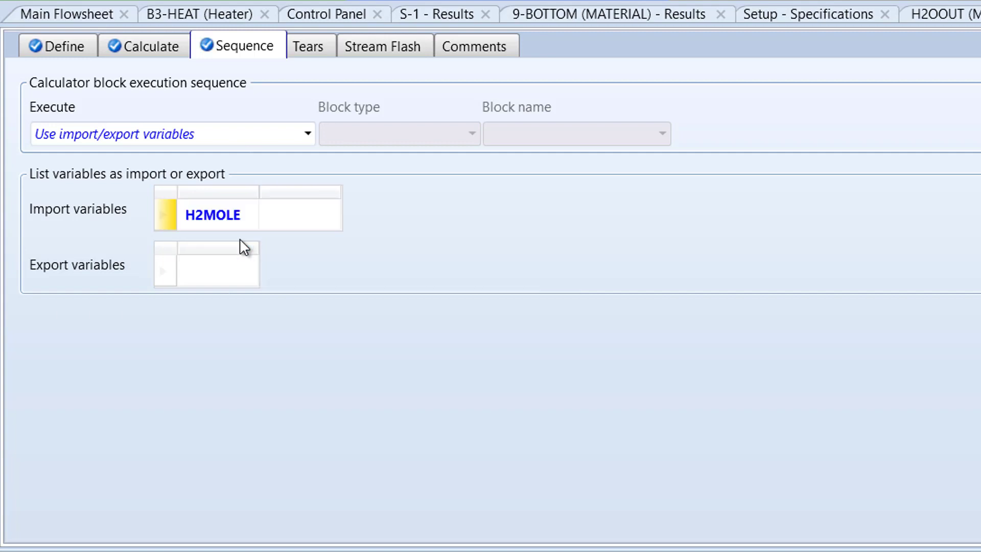
{"action": "left_click", "coordinate": [331, 215]}
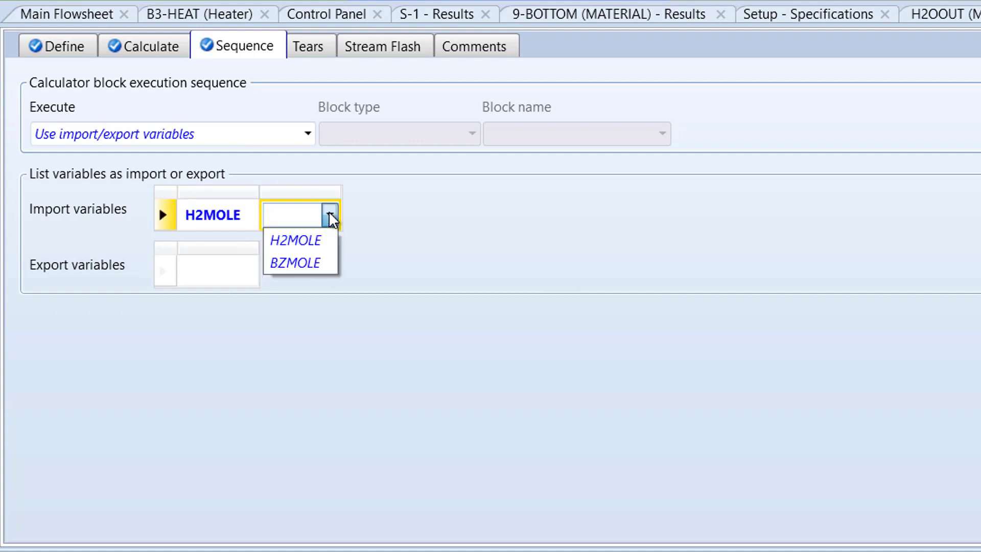
{"action": "left_click", "coordinate": [294, 263]}
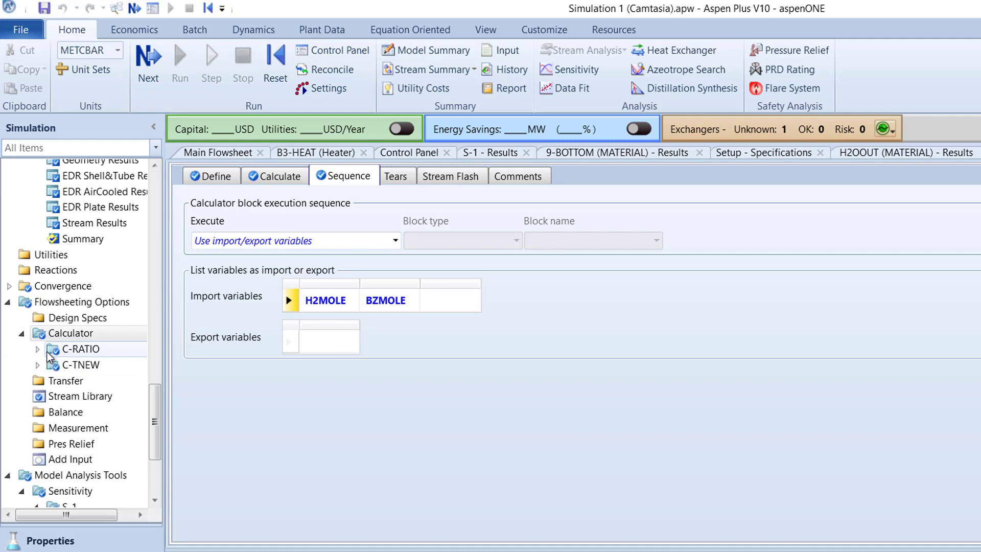
View C-RATIO results' Define Variable values: H2MOLE 614.342 and BZMOLE 90.9725 kmol/hr
{"action": "left_click", "coordinate": [37, 348]}
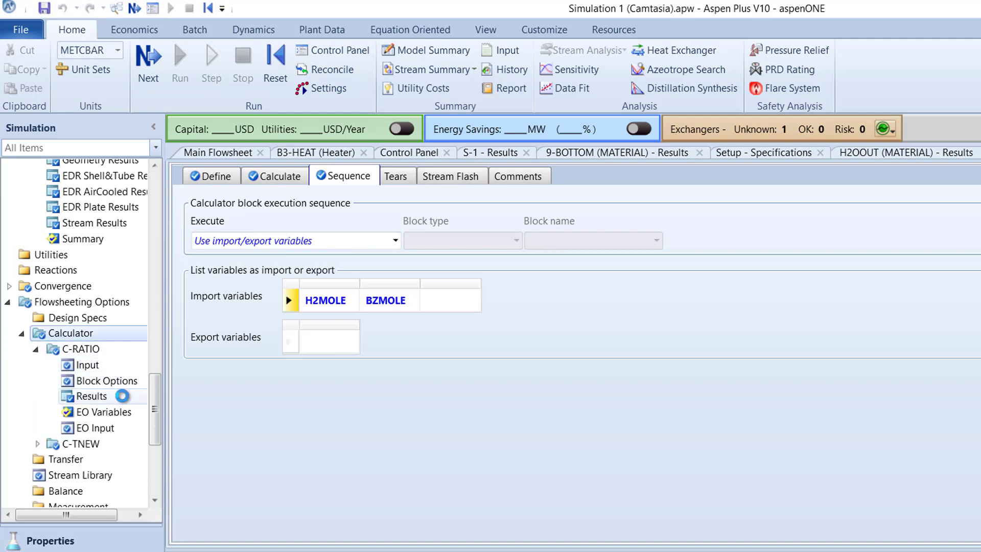
{"action": "left_click", "coordinate": [91, 396]}
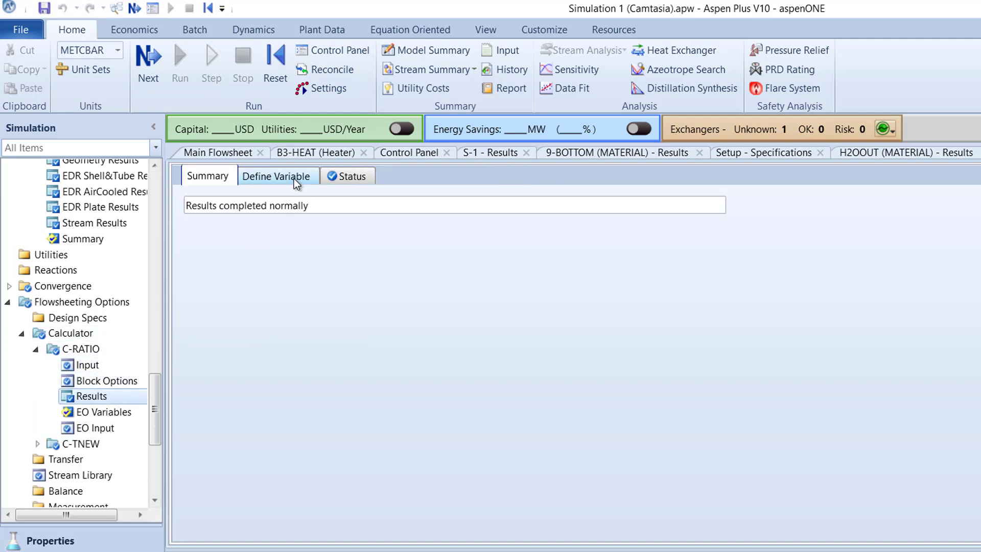
{"action": "left_click", "coordinate": [278, 176]}
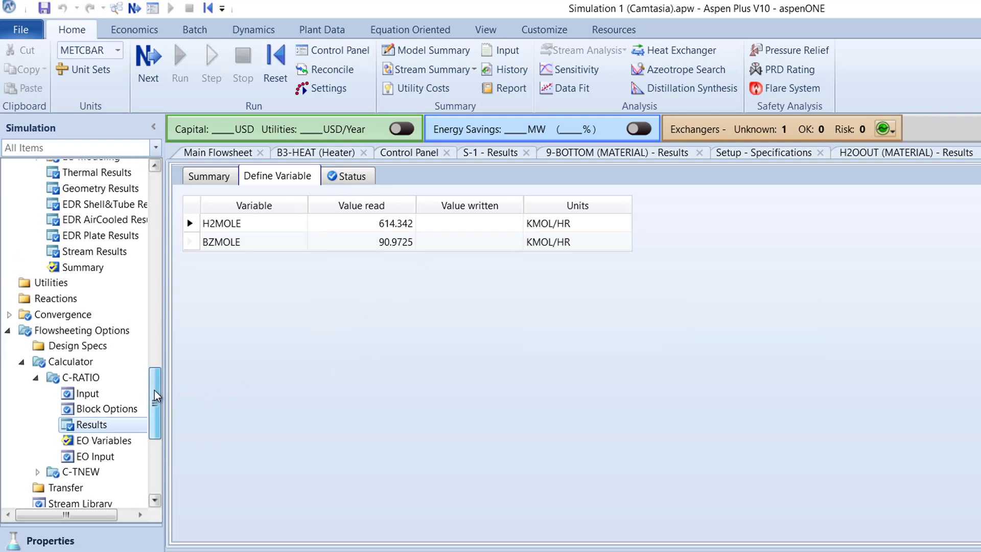
{"action": "scroll", "scroll_direction": "up", "scroll_amount": 3}
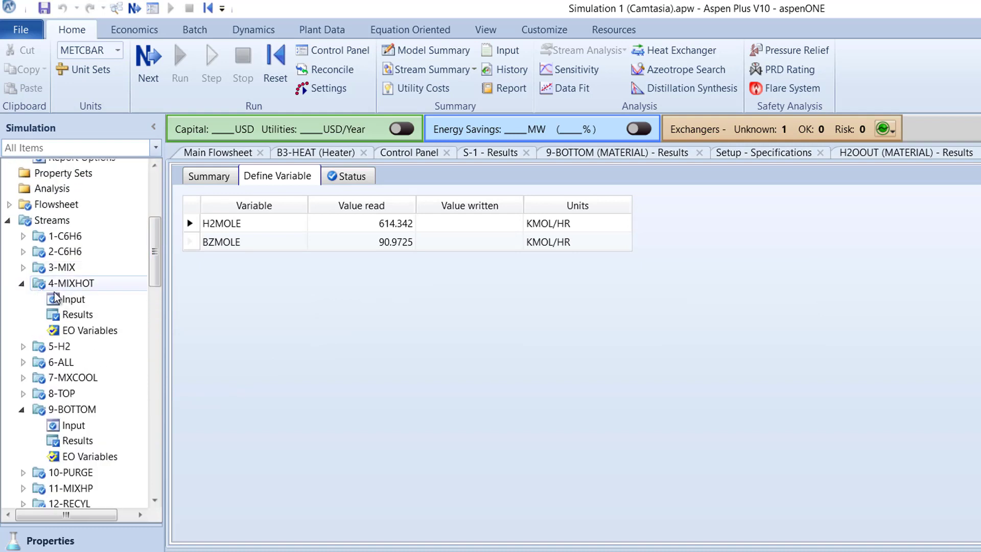
Inspect the 4-MIXHOT stream results with its component mole flows expanded
{"action": "left_click", "coordinate": [77, 314]}
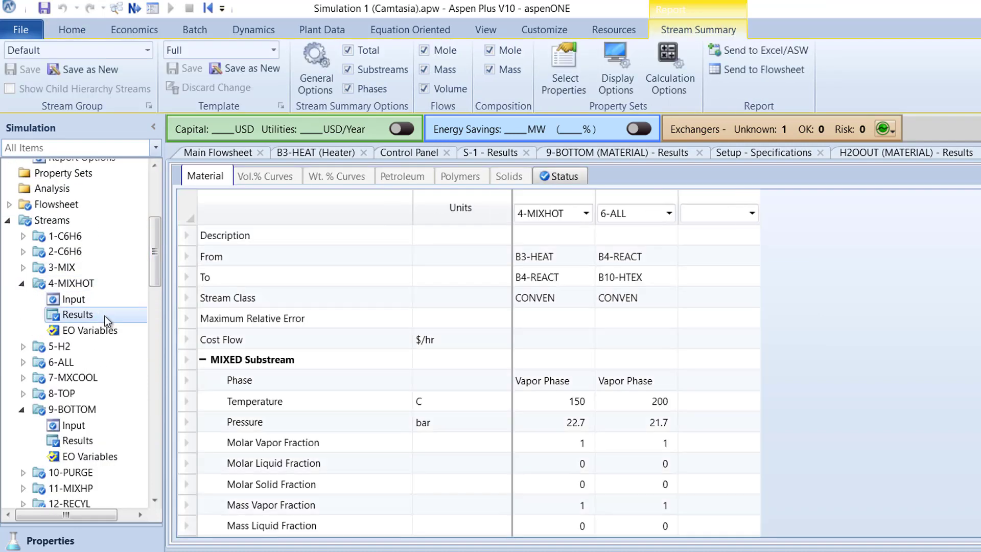
{"action": "scroll", "scroll_direction": "down", "scroll_amount": 3}
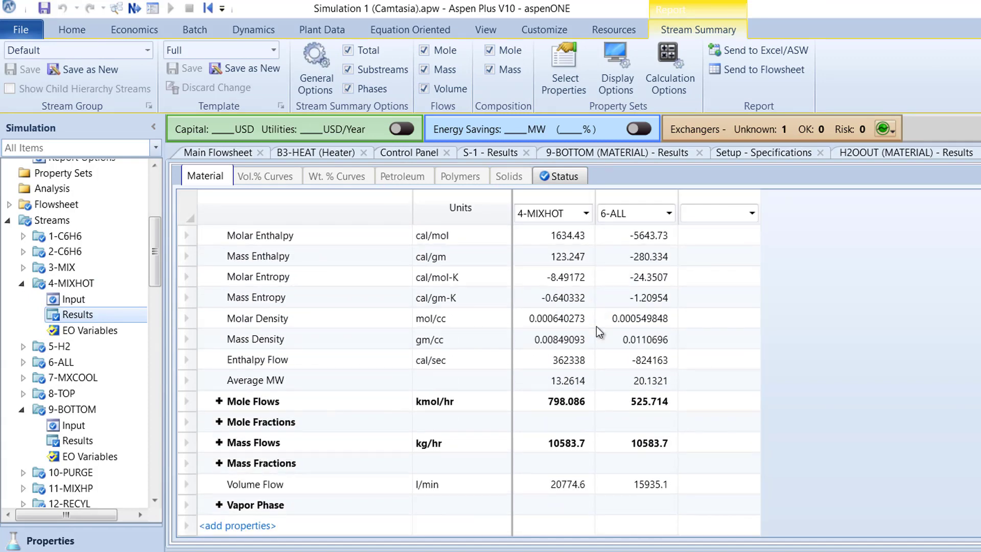
{"action": "left_click", "coordinate": [219, 401]}
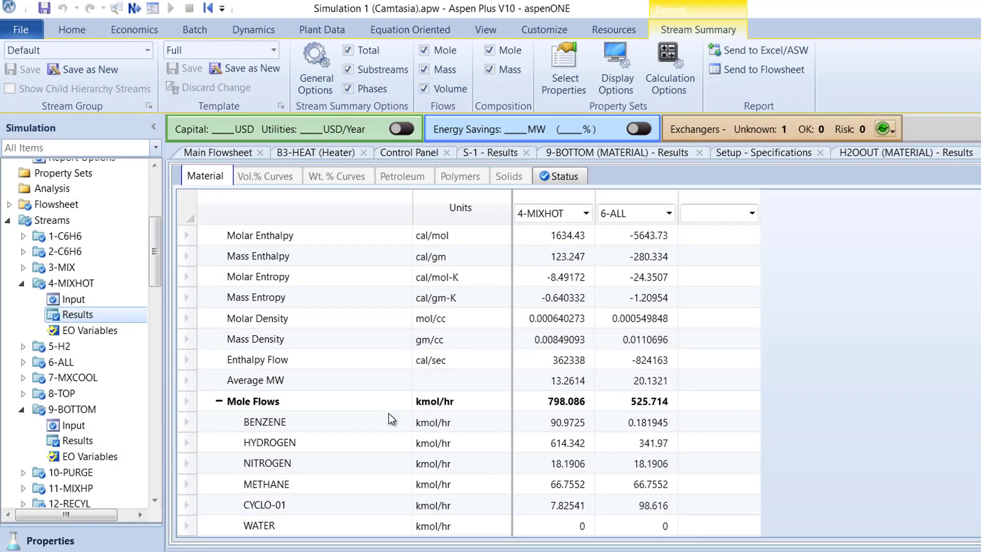
Check the 5-H2 stream results with total mole flow 308, then navigate toward the S-1 sensitivity results
{"action": "left_click", "coordinate": [23, 347]}
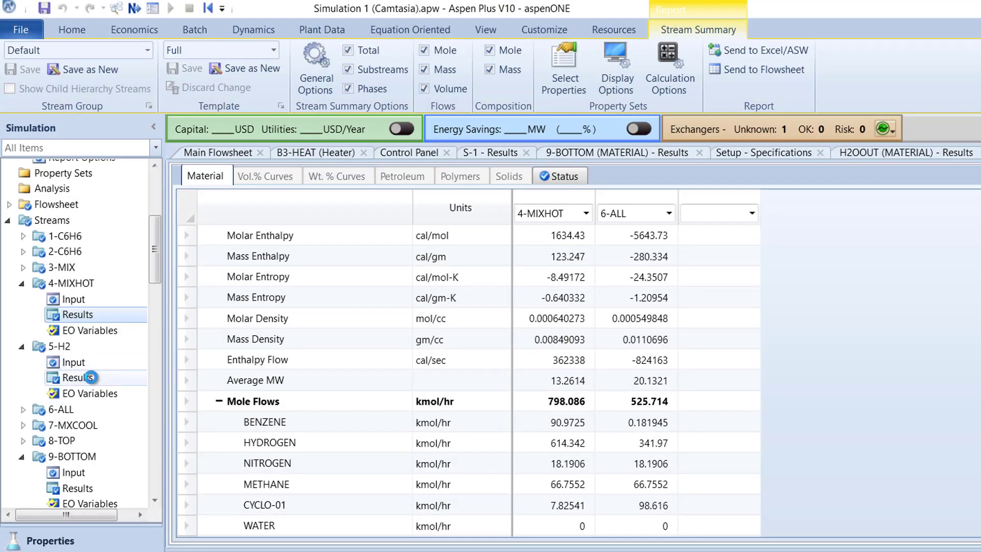
{"action": "left_click", "coordinate": [76, 377]}
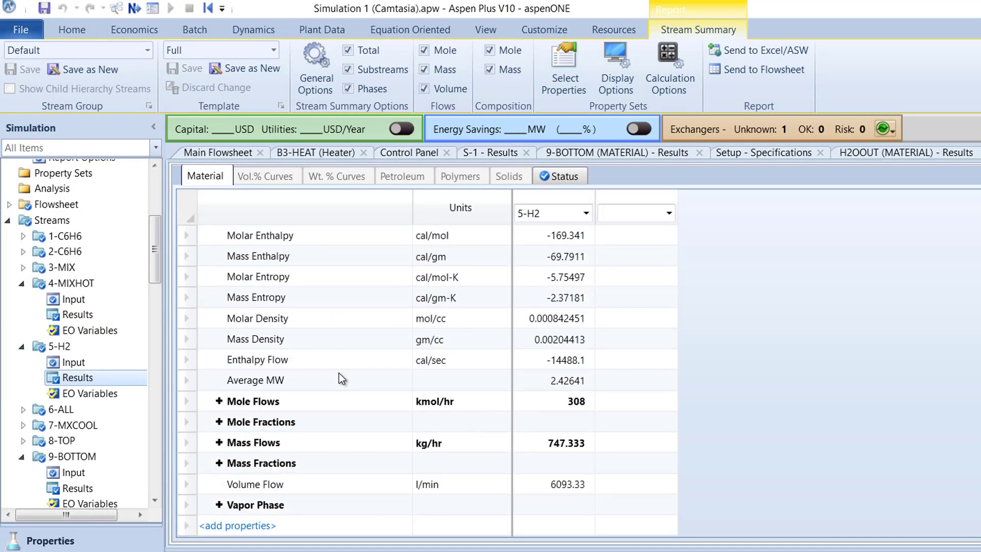
{"action": "left_click", "coordinate": [553, 401]}
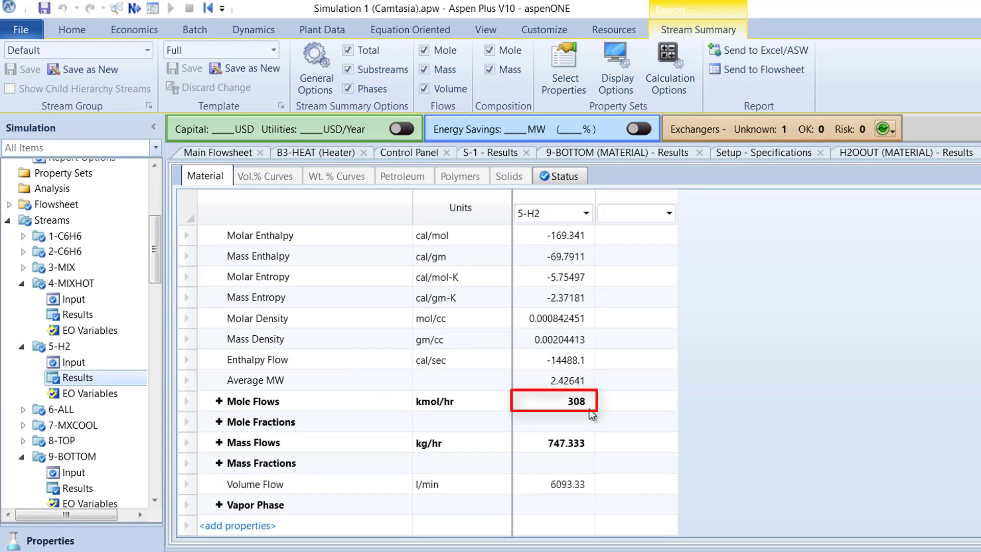
{"action": "scroll", "scroll_direction": "up", "scroll_amount": 3}
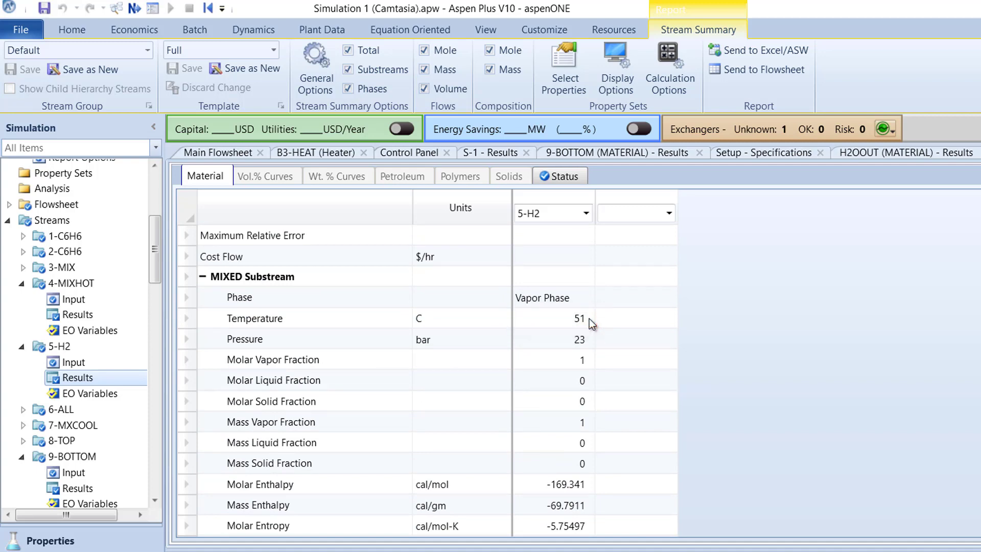
{"action": "scroll", "scroll_direction": "down", "scroll_amount": 3}
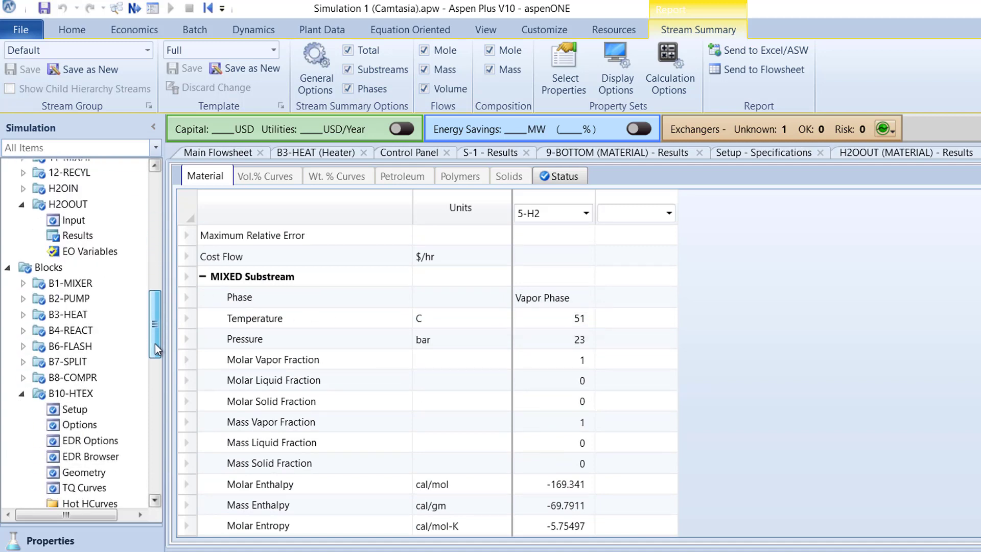
{"action": "scroll", "scroll_direction": "down", "scroll_amount": 3}
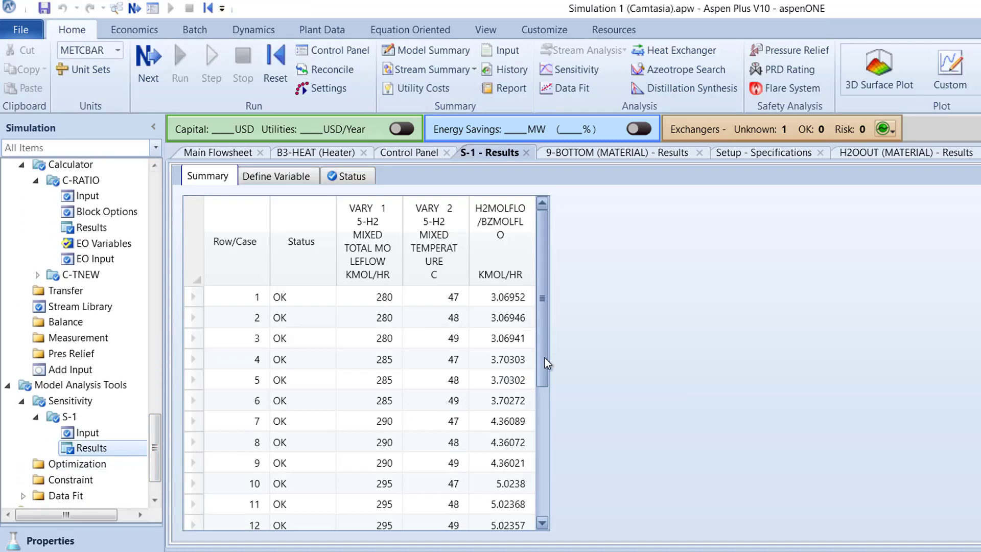
Review S-1 cases through case 19 (308 kmol/hr, 51 C, ratio 6.75305), then go to the File page
{"action": "scroll", "scroll_direction": "down", "scroll_amount": 3}
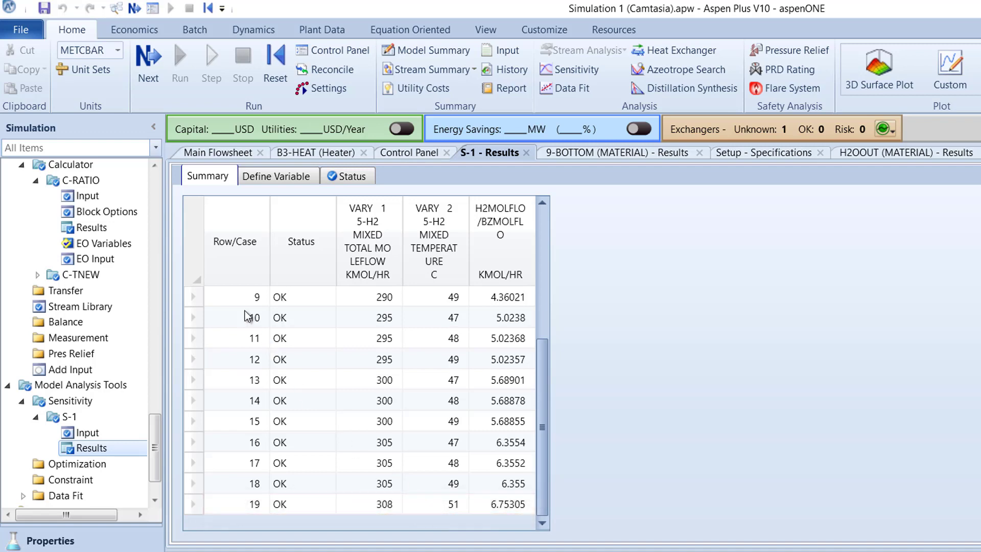
{"action": "left_click", "coordinate": [21, 30]}
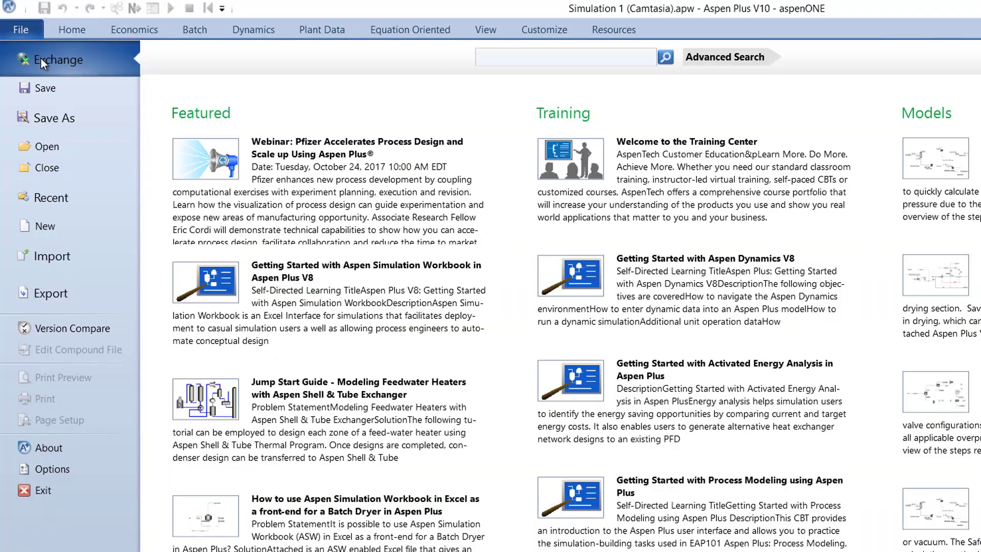